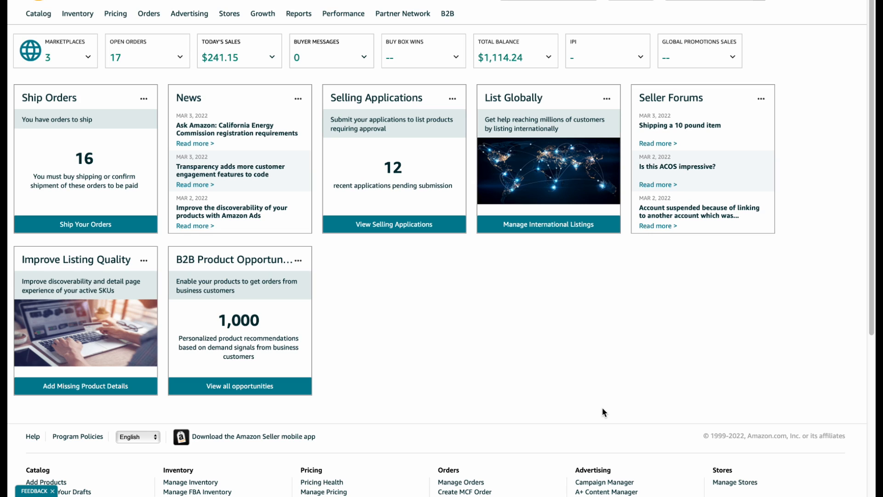
Step: Reveal the Catalog menu's Add Products option on the Seller Central dashboard
{"action": "left_click", "coordinate": [38, 13]}
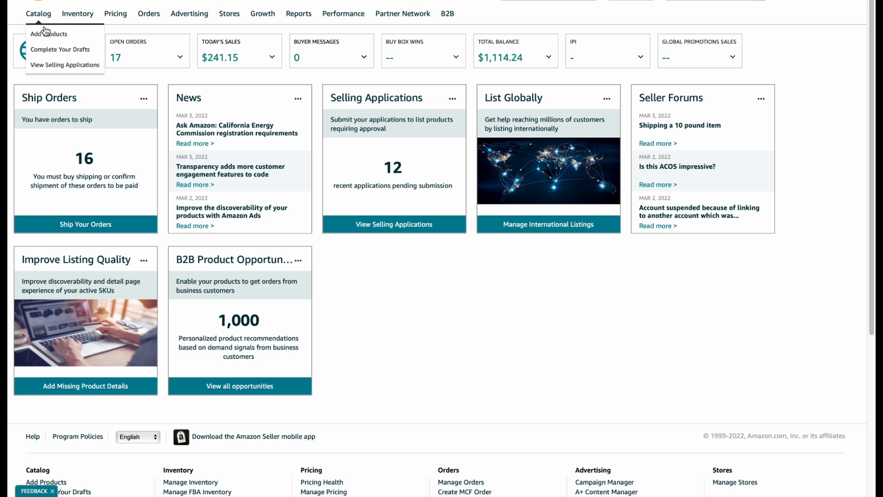
Step: Search Add Products for ASIN B003TS2R1A, finding Drano Max Gel Drain Clog Remover 80 oz
{"action": "left_click", "coordinate": [48, 34]}
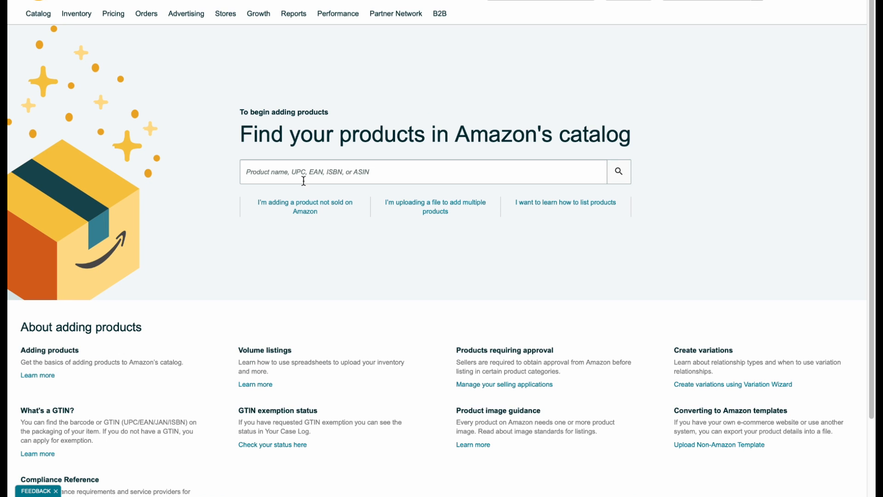
{"action": "type", "text": "B003TS2R1A"}
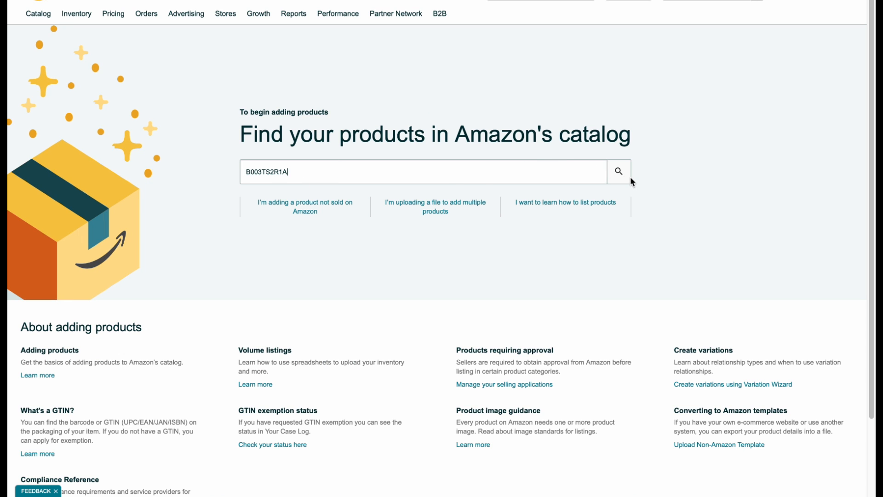
{"action": "left_click", "coordinate": [618, 172]}
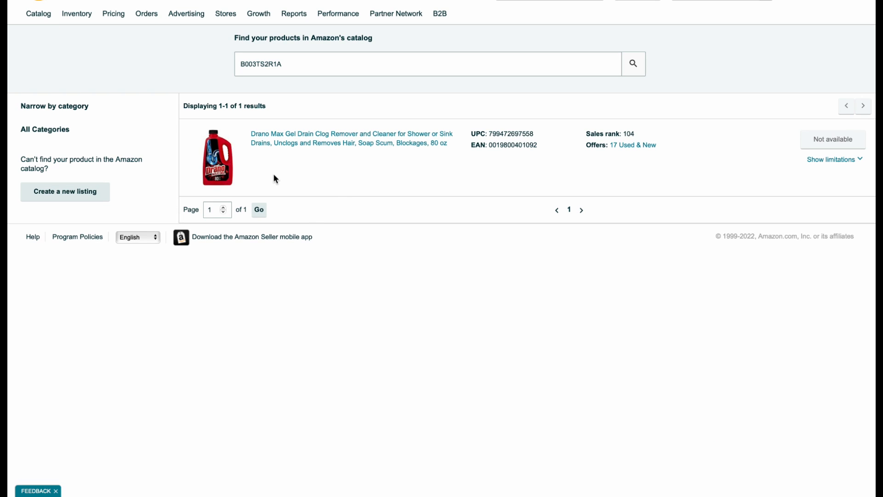
{"action": "mouse_move", "coordinate": [268, 166]}
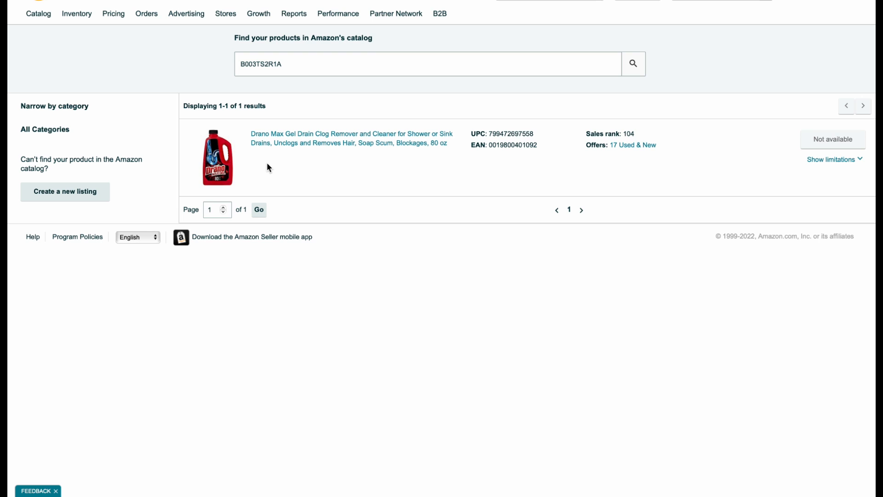
{"action": "mouse_move", "coordinate": [300, 176]}
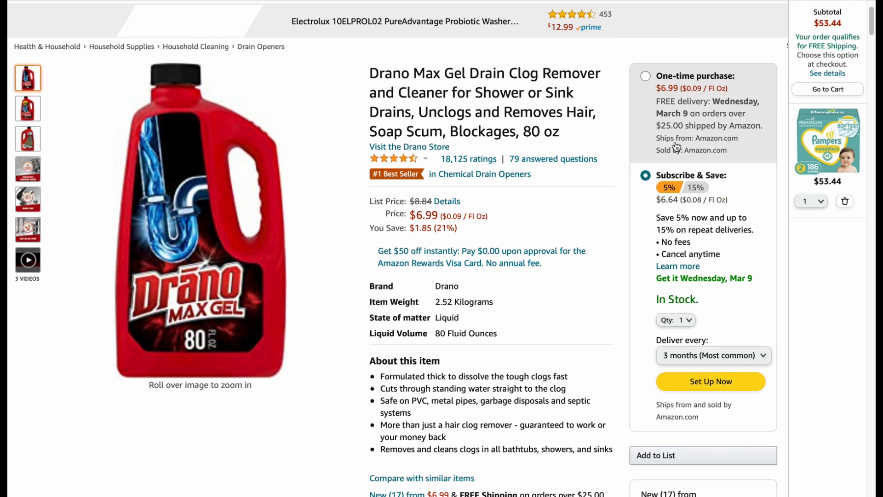
Step: Browse the 17 new Drano Max Gel offers from $6.99, then close the offers panel
{"action": "scroll", "scroll_direction": "down", "scroll_amount": 3}
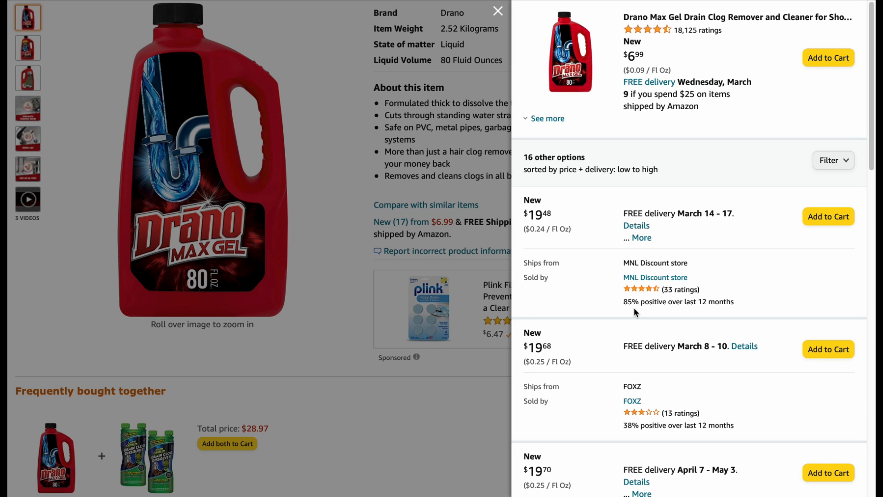
{"action": "mouse_move", "coordinate": [641, 359]}
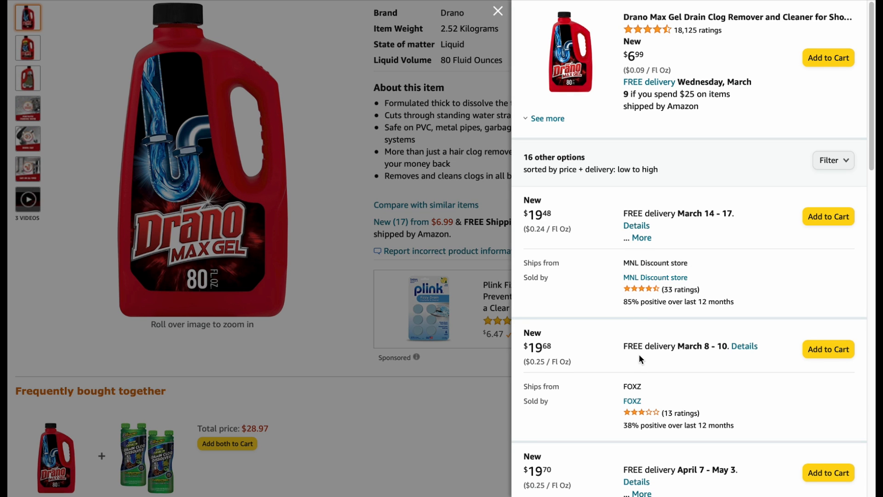
{"action": "scroll", "scroll_direction": "down", "scroll_amount": 3}
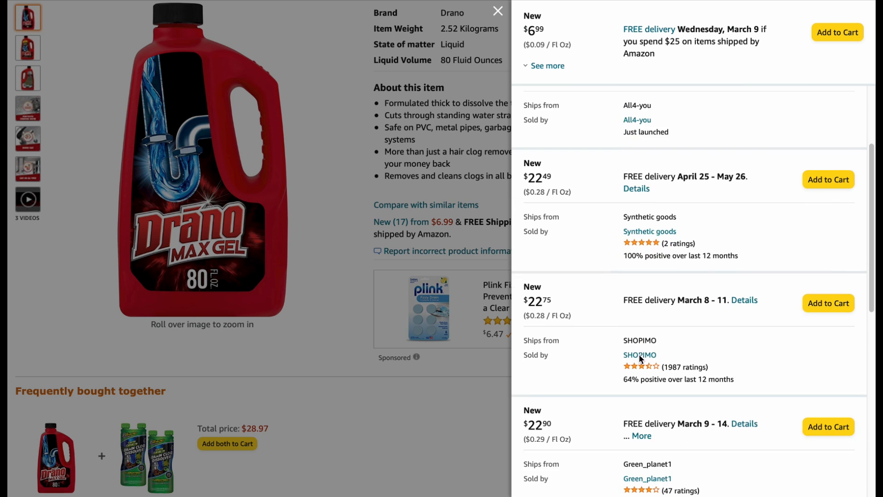
{"action": "scroll", "scroll_direction": "down", "scroll_amount": 3}
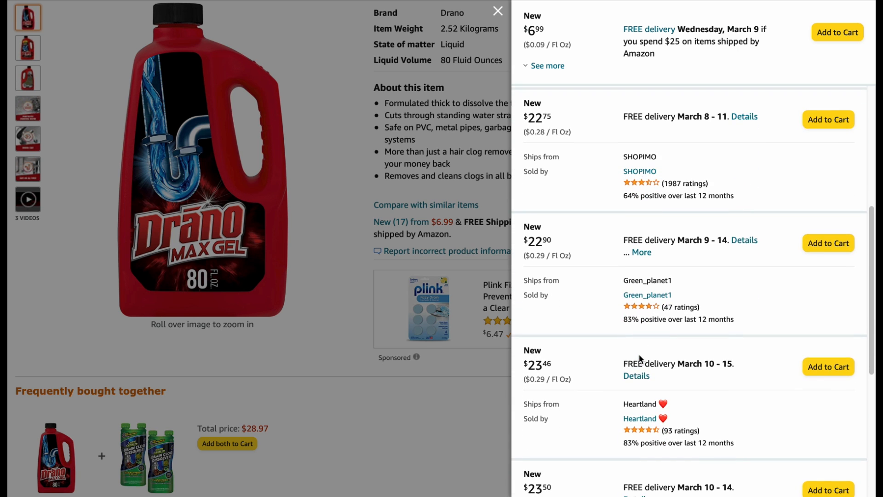
{"action": "scroll", "scroll_direction": "down", "scroll_amount": 3}
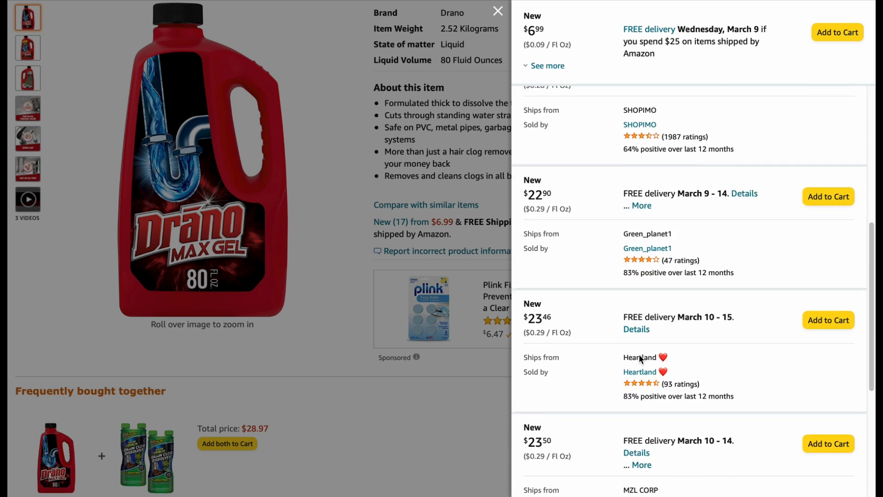
{"action": "mouse_move", "coordinate": [639, 355]}
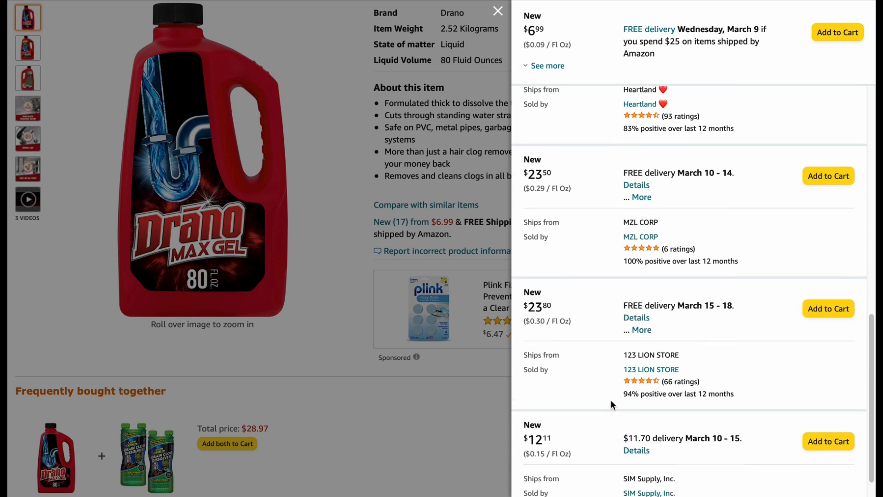
{"action": "scroll", "scroll_direction": "down", "scroll_amount": 3}
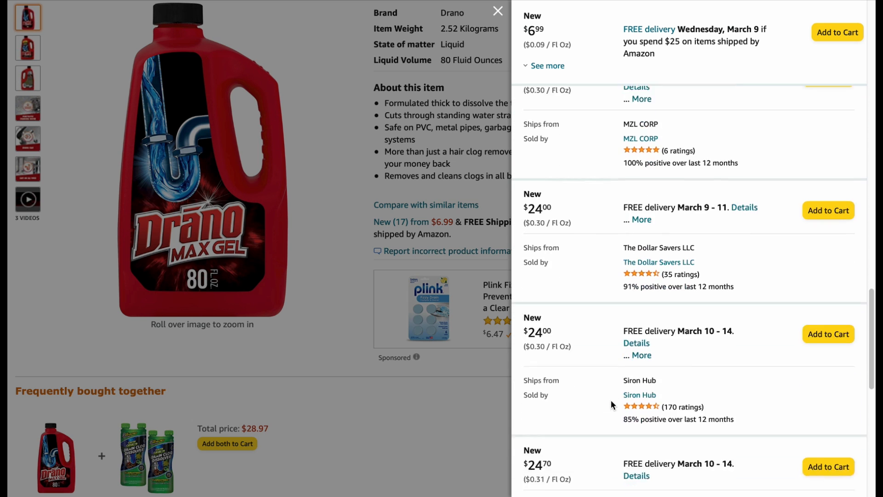
{"action": "scroll", "scroll_direction": "down", "scroll_amount": 3}
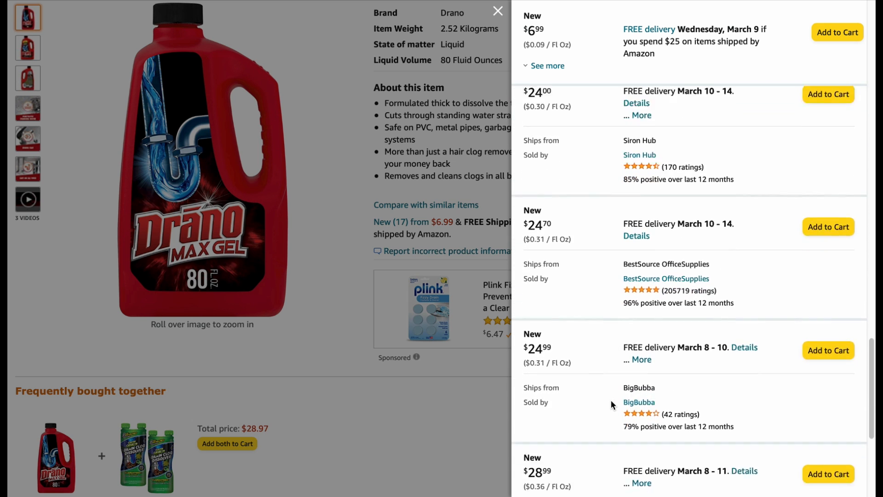
{"action": "scroll", "scroll_direction": "down", "scroll_amount": 3}
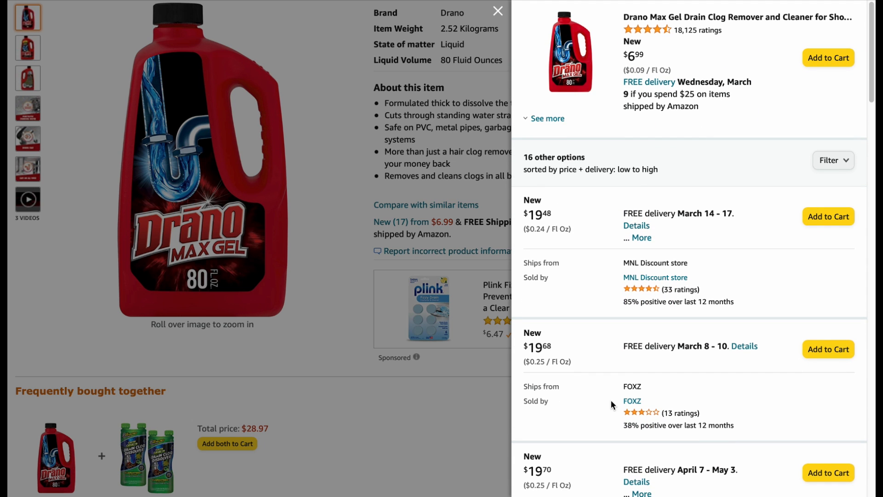
{"action": "left_click", "coordinate": [548, 118]}
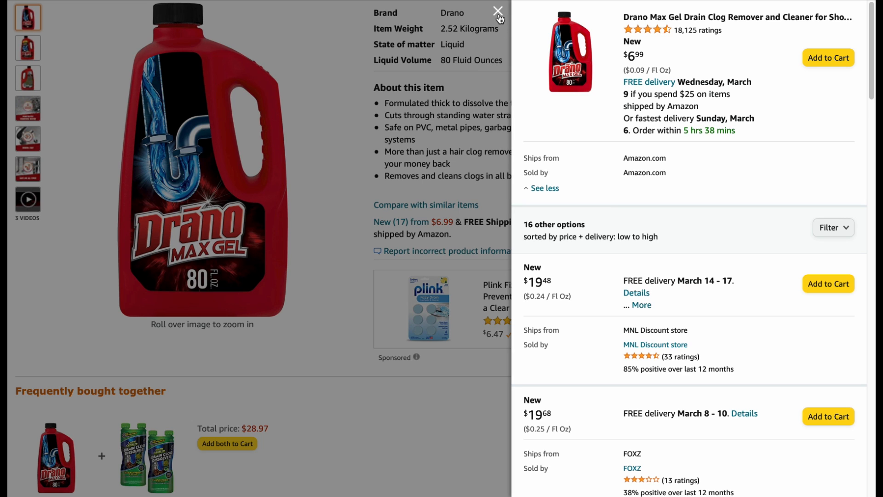
{"action": "mouse_move", "coordinate": [459, 59]}
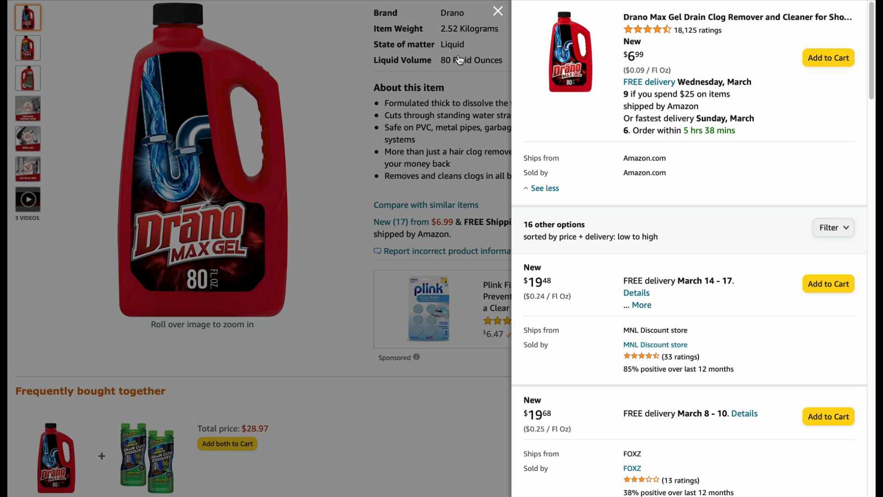
{"action": "left_click", "coordinate": [497, 11]}
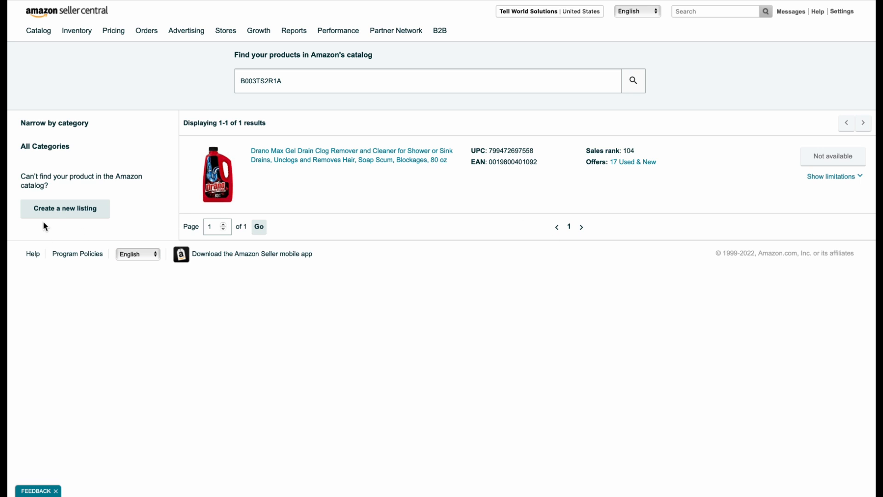
Step: Start a new listing, discard the old draft, and search product types for 'Toilet cleaners'
{"action": "left_click", "coordinate": [65, 208]}
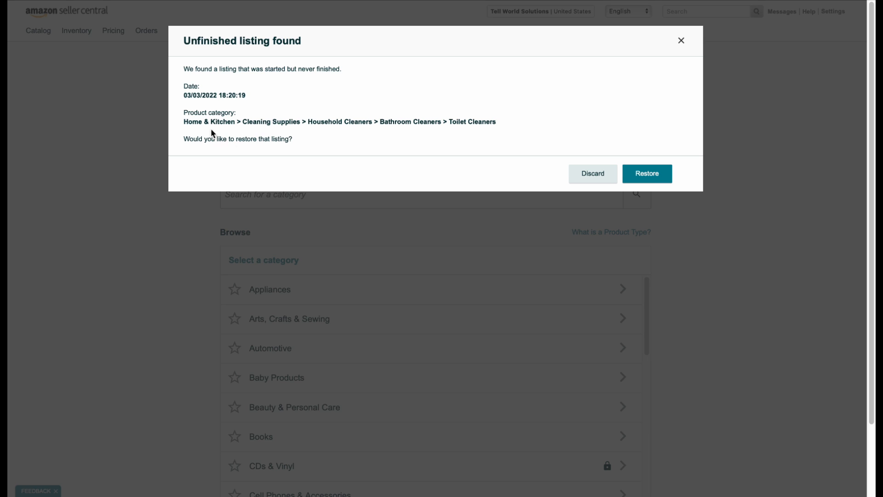
{"action": "left_click", "coordinate": [592, 173]}
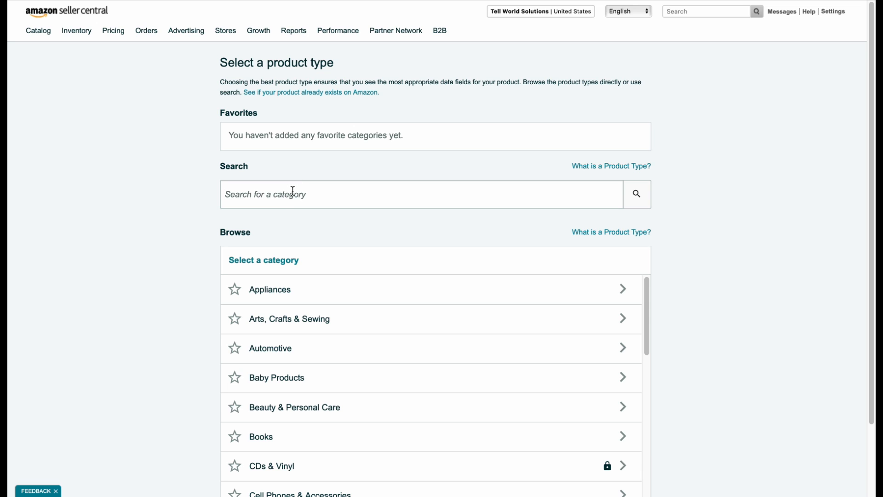
{"action": "type", "text": "Toilet cleaners"}
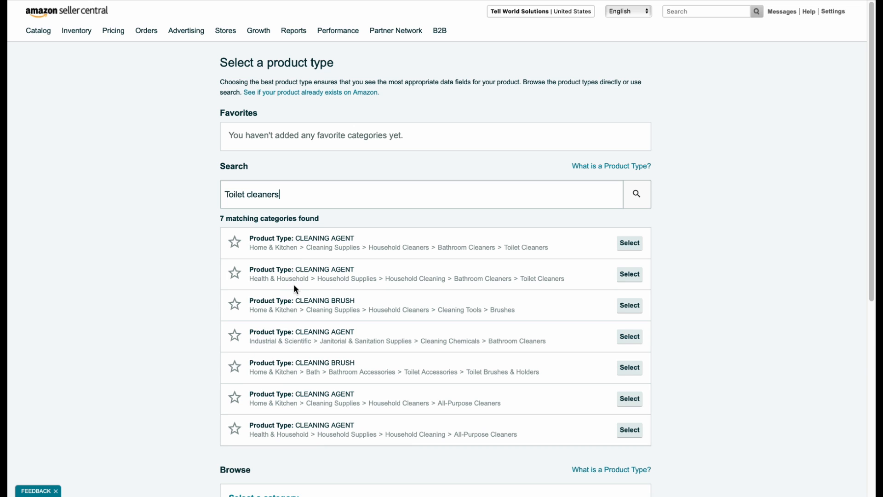
{"action": "mouse_move", "coordinate": [281, 289]}
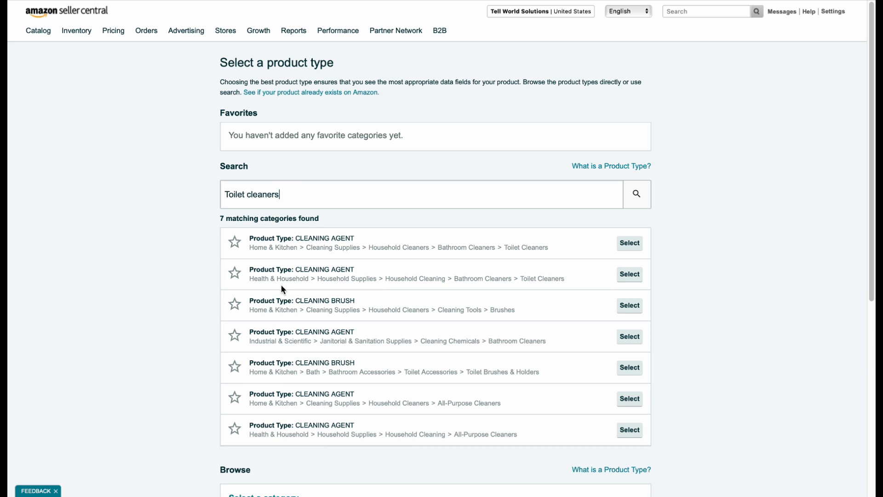
{"action": "mouse_move", "coordinate": [283, 394]}
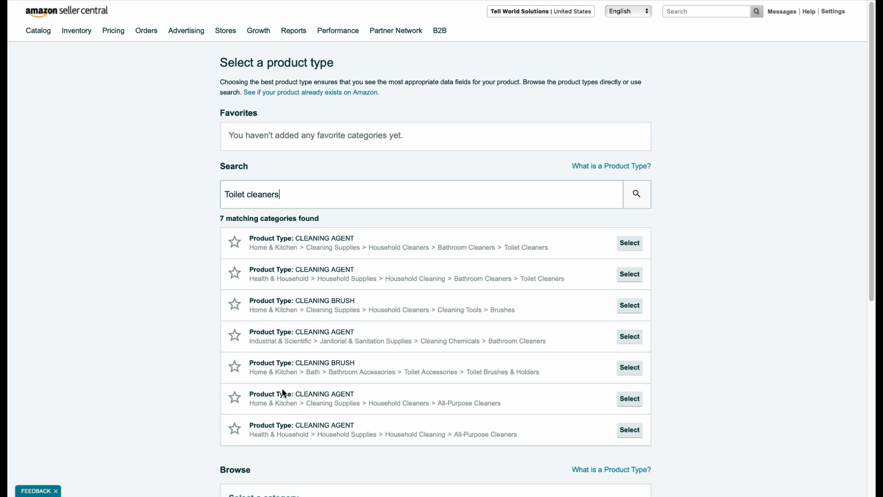
{"action": "mouse_move", "coordinate": [286, 344]}
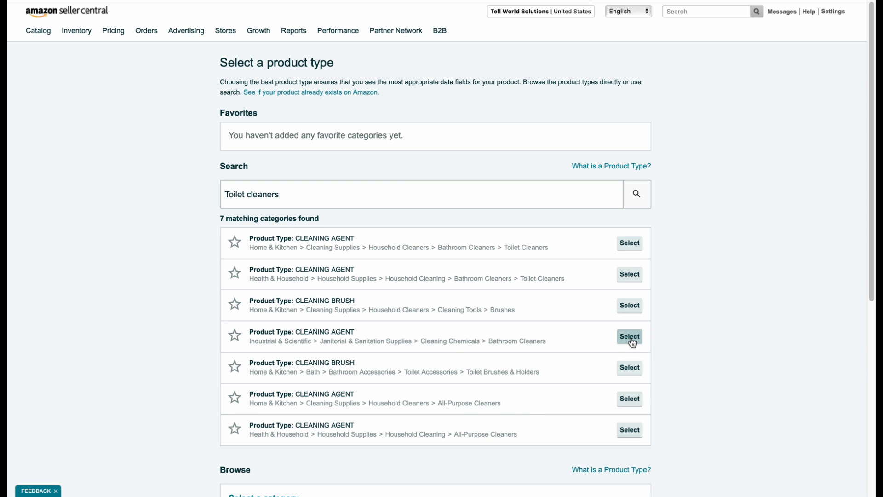
Step: Choose Bathroom Cleaners, enter ASIN B003TS2R1A as the product ID, and fill the product name
{"action": "left_click", "coordinate": [629, 337]}
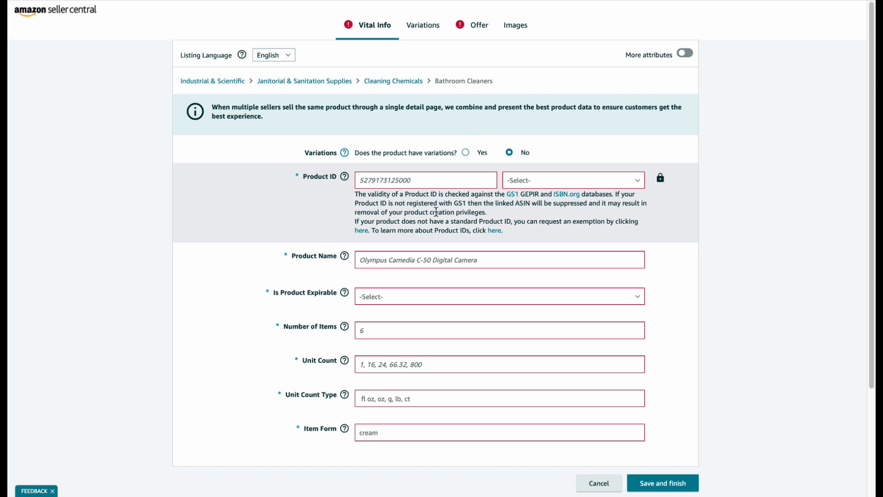
{"action": "left_click", "coordinate": [425, 180]}
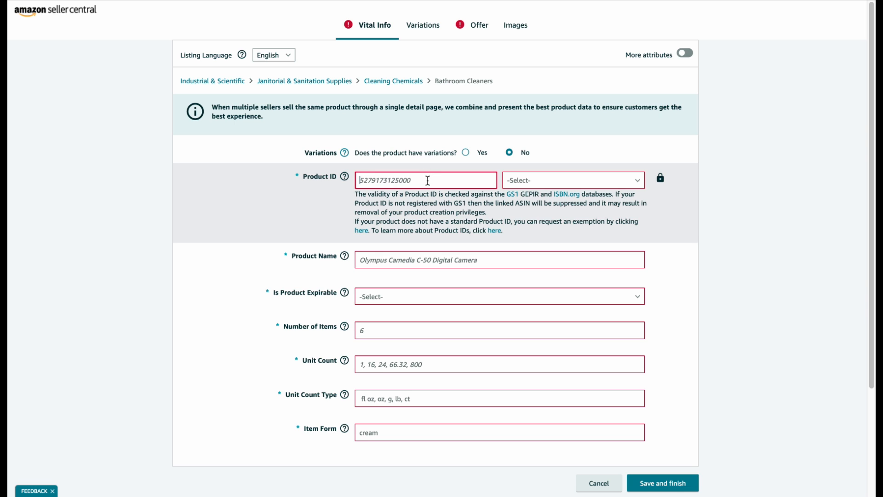
{"action": "mouse_move", "coordinate": [491, 181]}
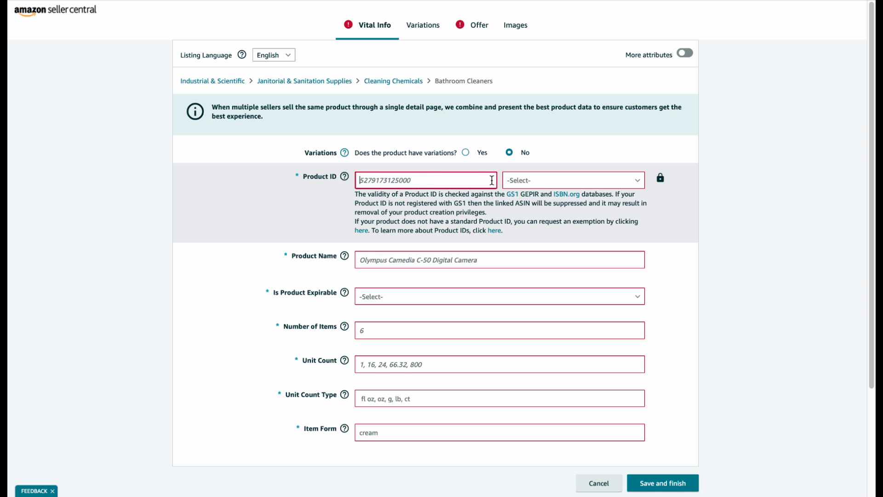
{"action": "left_click", "coordinate": [572, 181]}
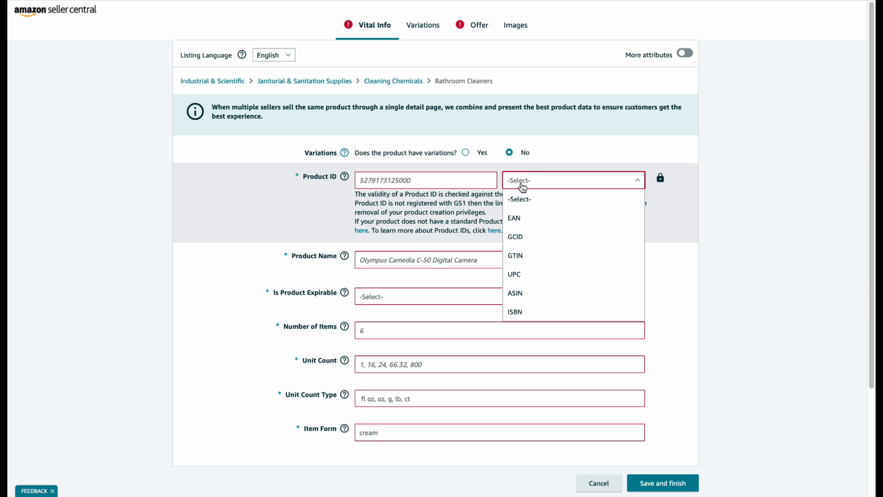
{"action": "left_click", "coordinate": [514, 293]}
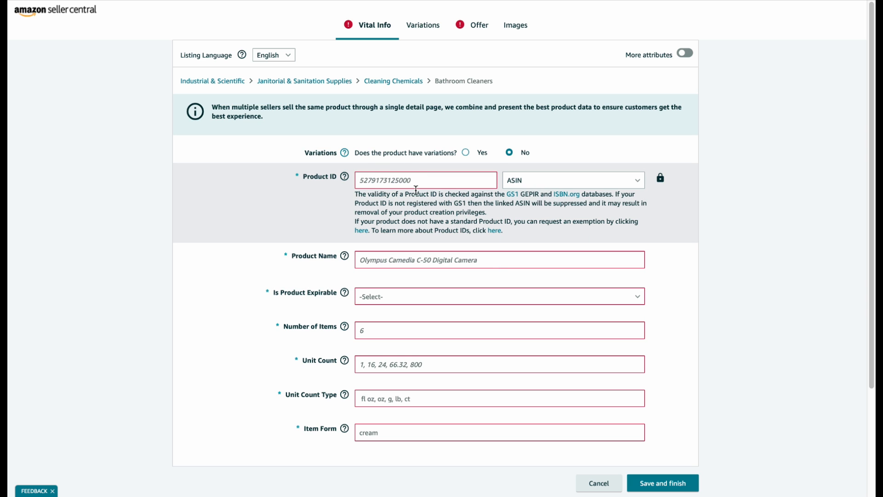
{"action": "type", "text": "B003TS2R1A"}
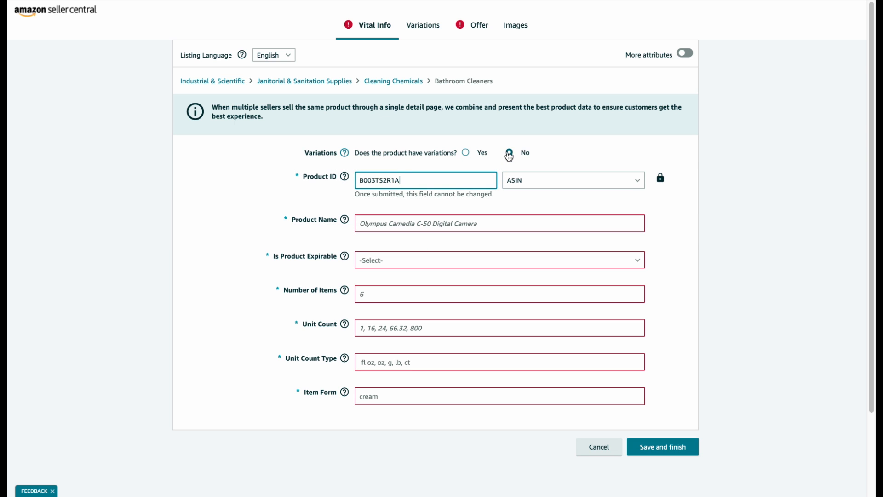
{"action": "left_click", "coordinate": [509, 153]}
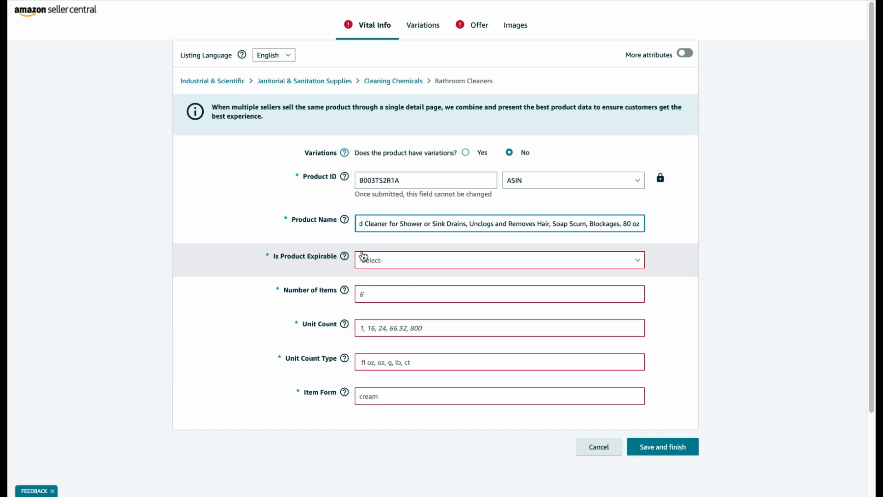
Step: Mark the product expirable, with 50 items and a unit count of 1 Fl Oz
{"action": "left_click", "coordinate": [499, 260]}
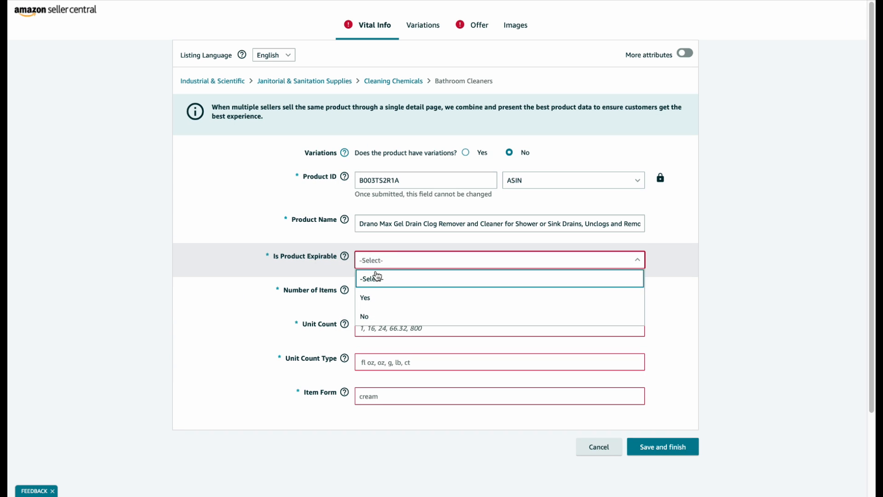
{"action": "left_click", "coordinate": [365, 298]}
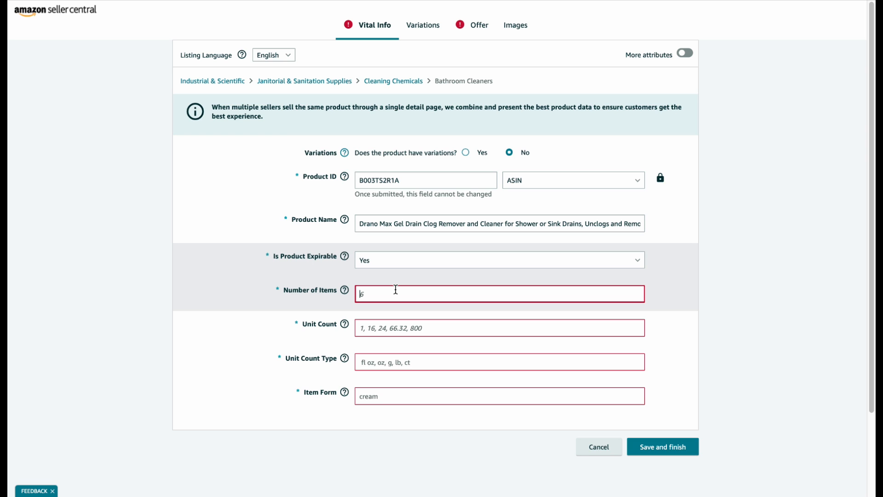
{"action": "type", "text": "50"}
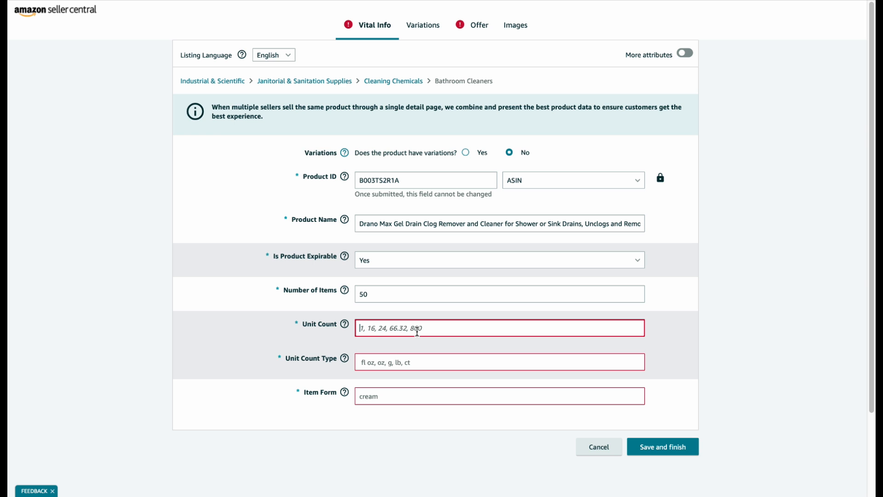
{"action": "type", "text": "1"}
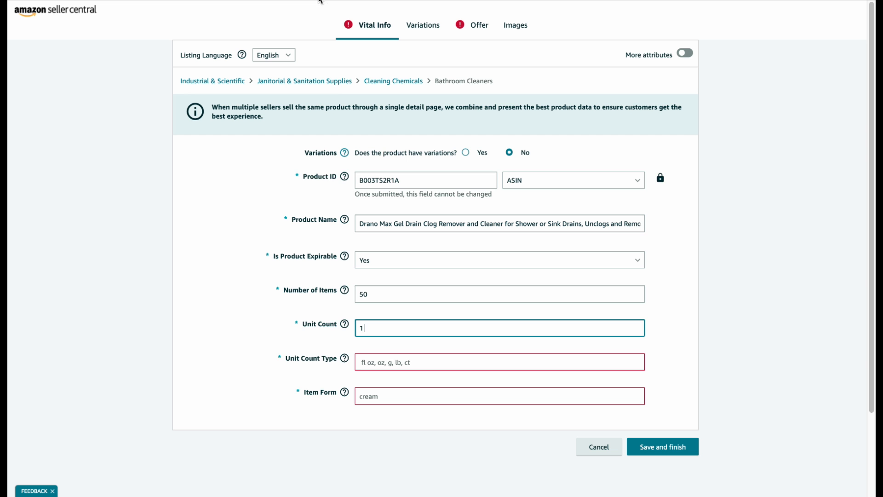
{"action": "left_click", "coordinate": [497, 361]}
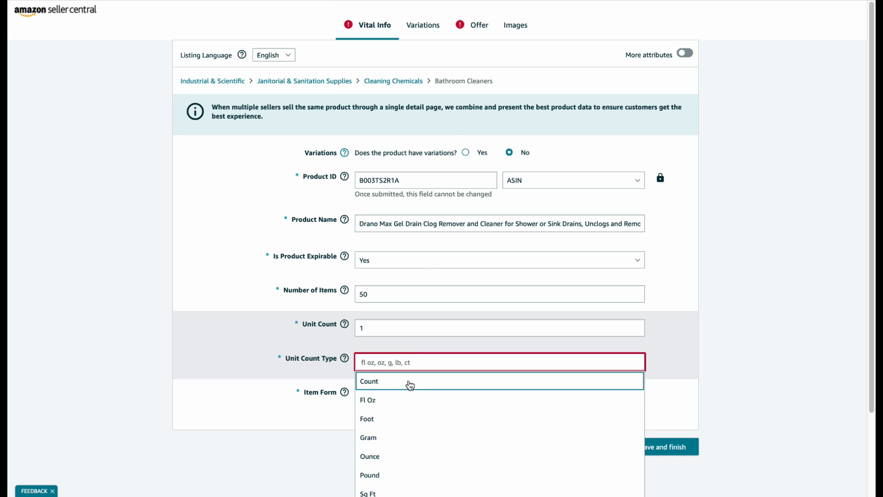
{"action": "left_click", "coordinate": [367, 400]}
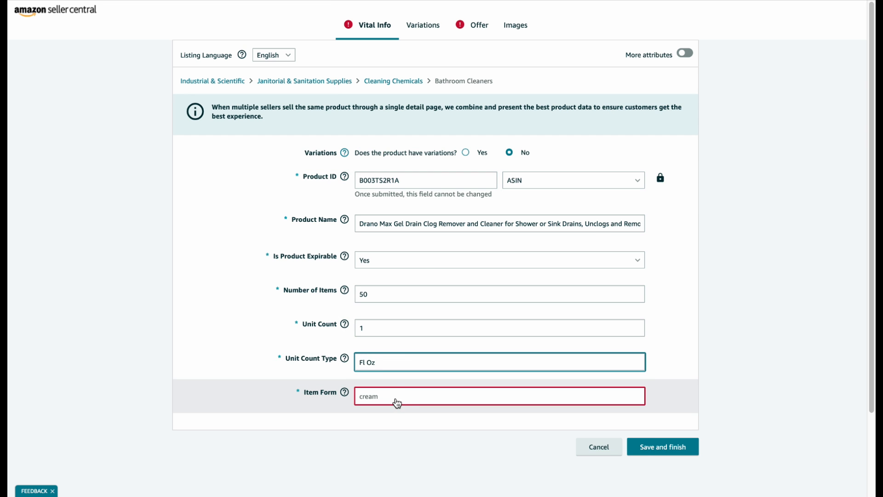
{"action": "scroll", "scroll_direction": "down", "scroll_amount": 3}
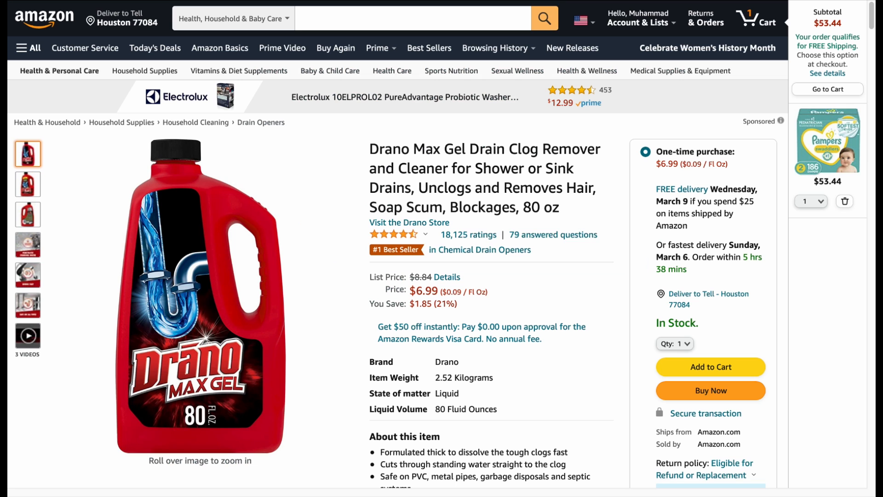
Step: Set the unit count to 80 Fl Oz and the item form to Liquid
{"action": "scroll", "scroll_direction": "down", "scroll_amount": 3}
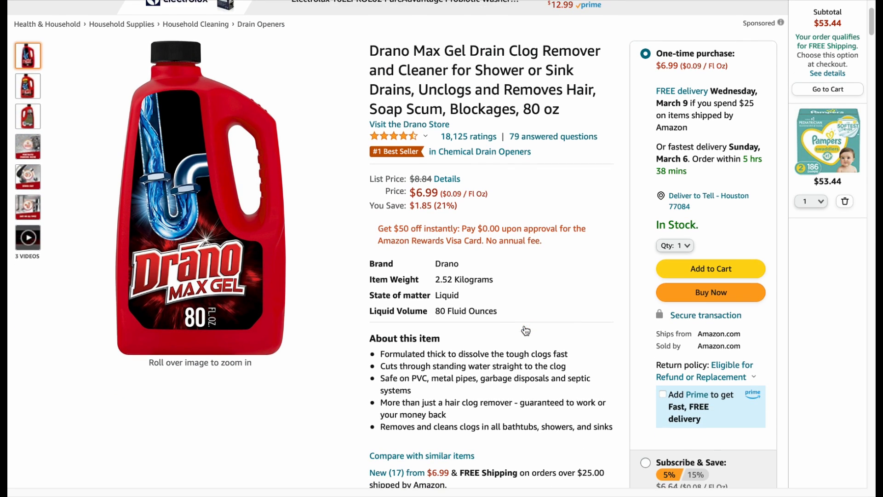
{"action": "scroll", "scroll_direction": "down", "scroll_amount": 3}
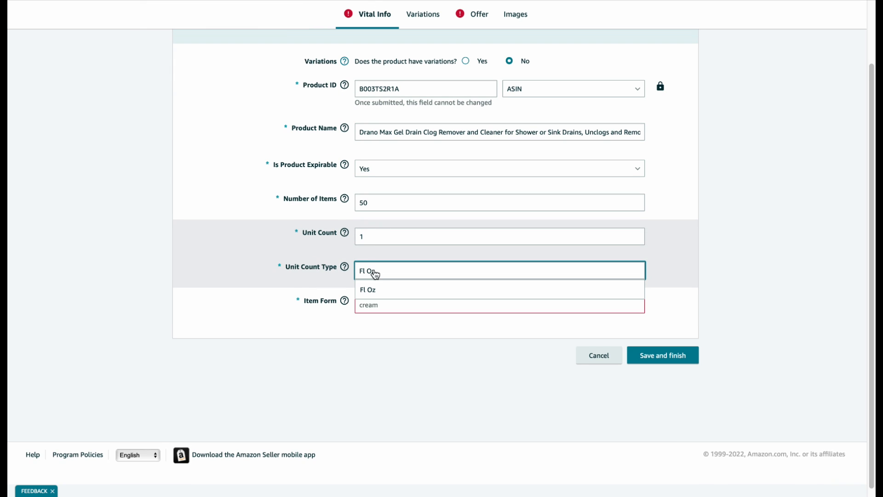
{"action": "left_click", "coordinate": [499, 303]}
{"action": "type", "text": "80"}
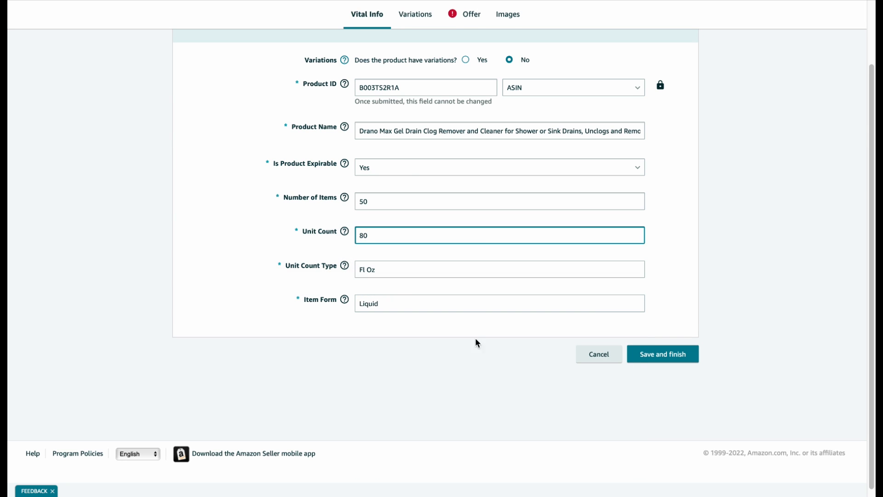
{"action": "left_click", "coordinate": [663, 353]}
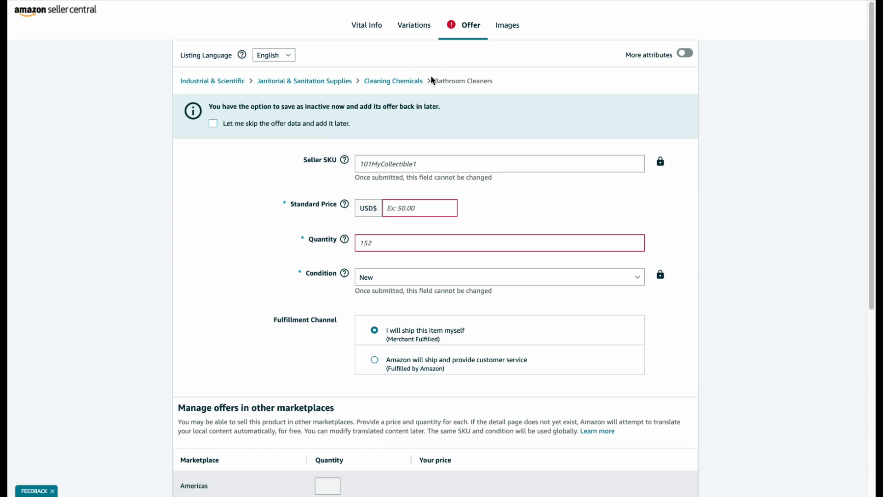
{"action": "mouse_move", "coordinate": [387, 79]}
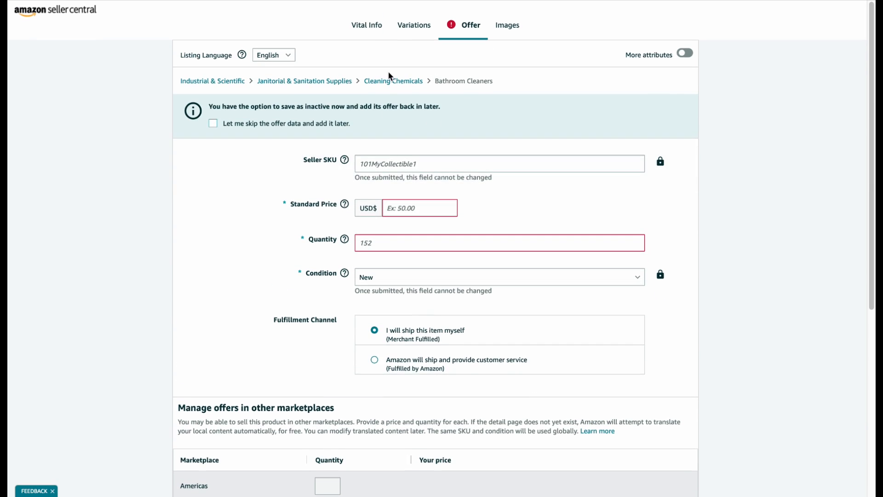
Step: Try a Package Quantity variation, delete its value 1, and return to Offer without variations
{"action": "left_click", "coordinate": [419, 25]}
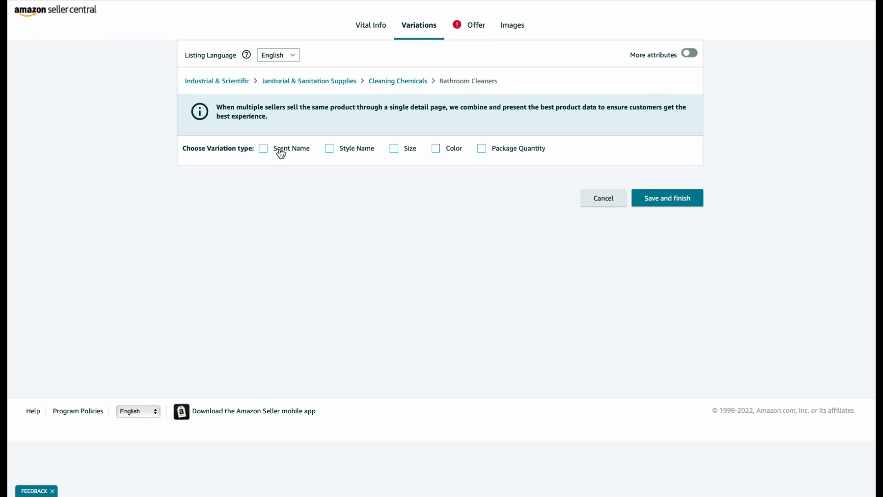
{"action": "mouse_move", "coordinate": [436, 149]}
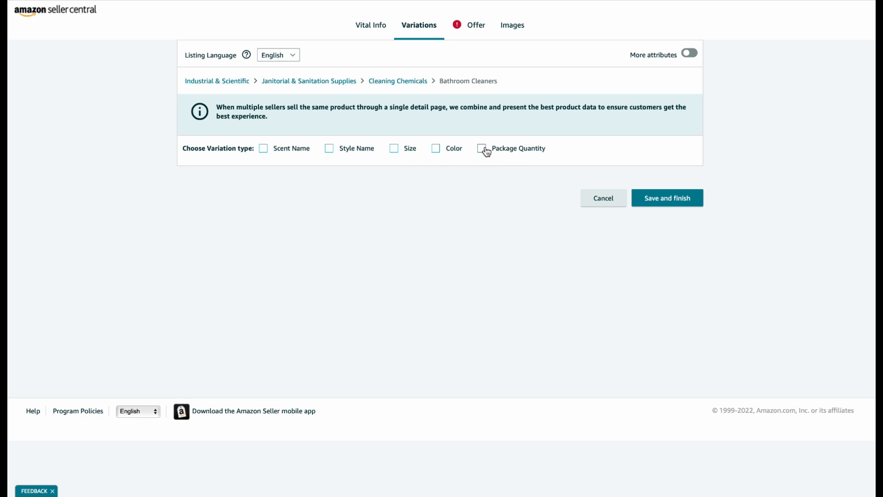
{"action": "left_click", "coordinate": [482, 148]}
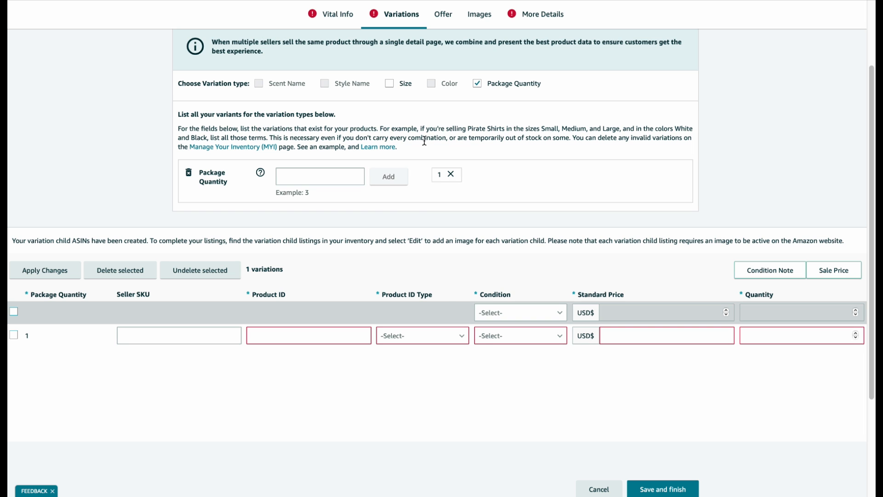
{"action": "left_click", "coordinate": [450, 174]}
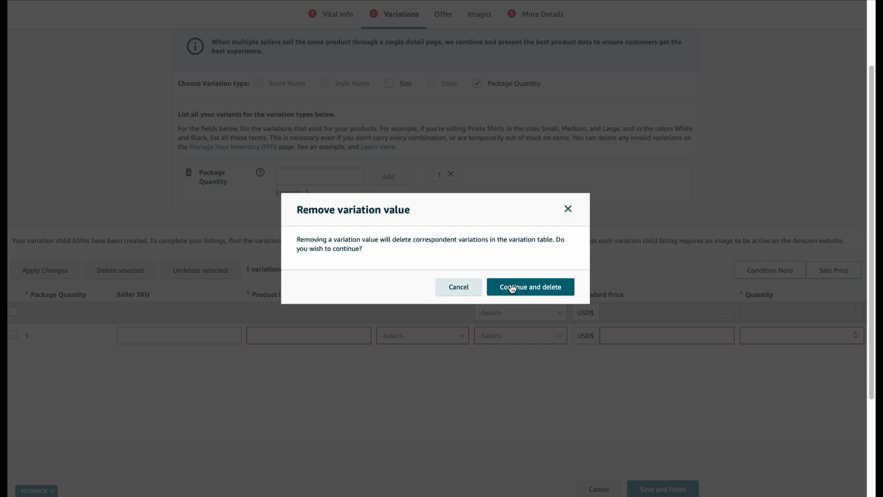
{"action": "left_click", "coordinate": [530, 286]}
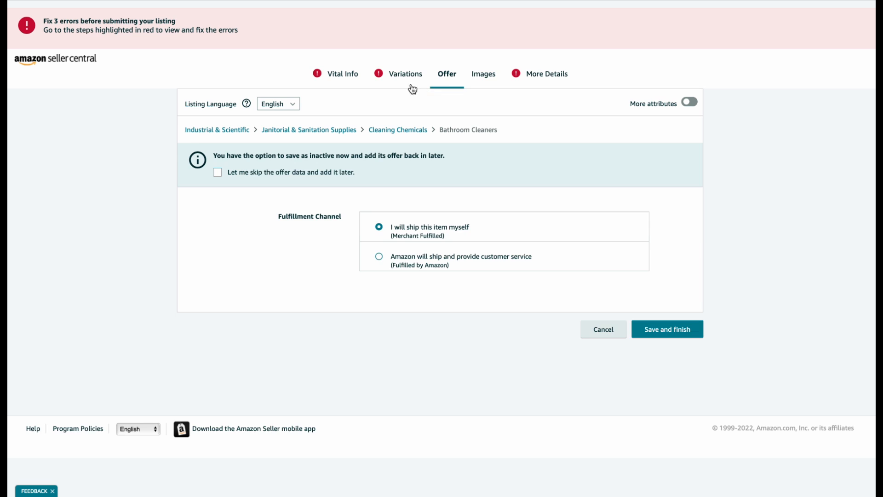
{"action": "left_click", "coordinate": [391, 73]}
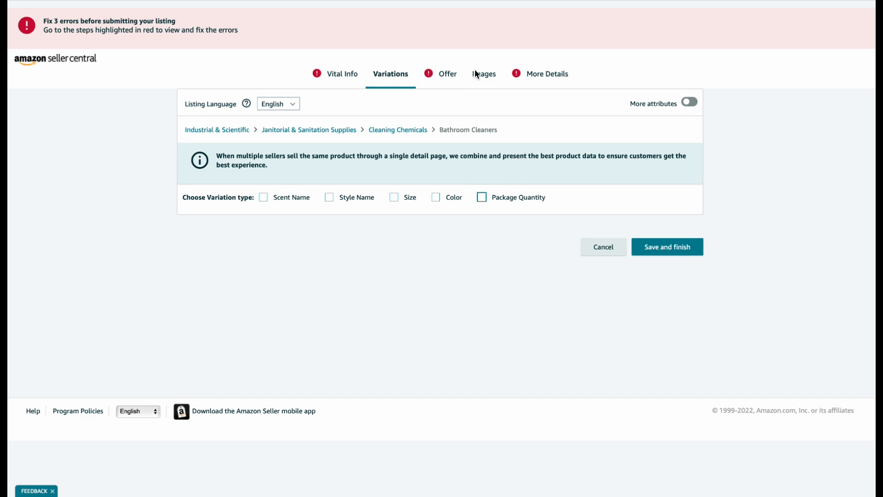
{"action": "left_click", "coordinate": [447, 73]}
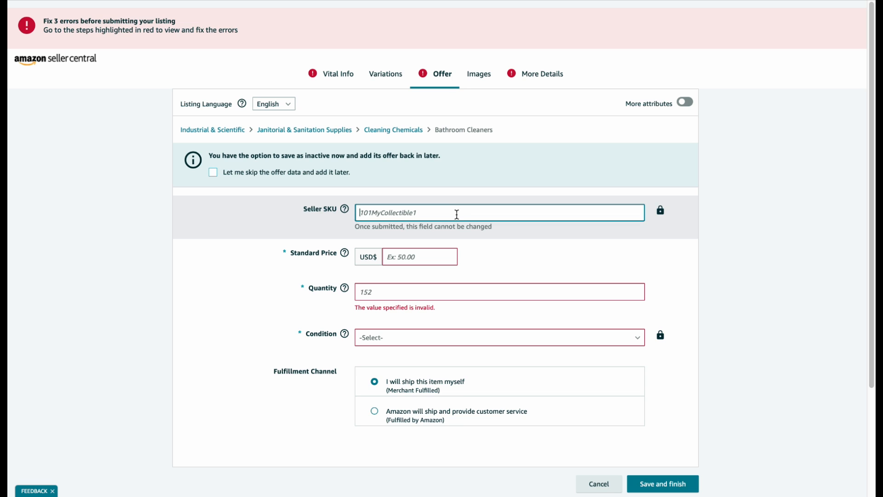
Step: Enter SKU S-X1-174982, price $10.00, quantity 50 and condition New
{"action": "type", "text": "S-X1-174"}
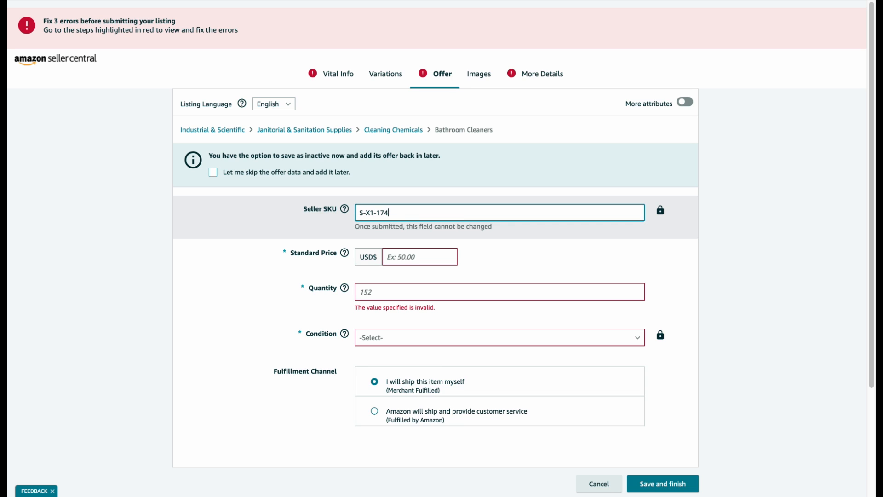
{"action": "type", "text": "982"}
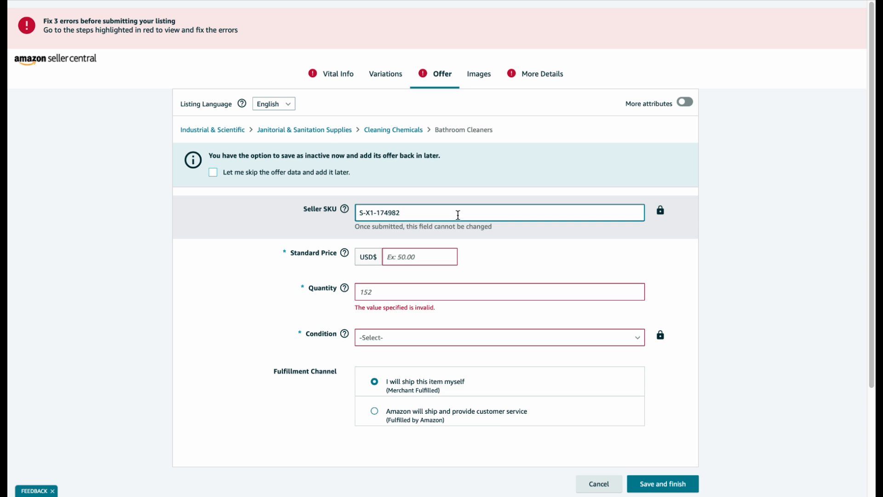
{"action": "left_click", "coordinate": [419, 256]}
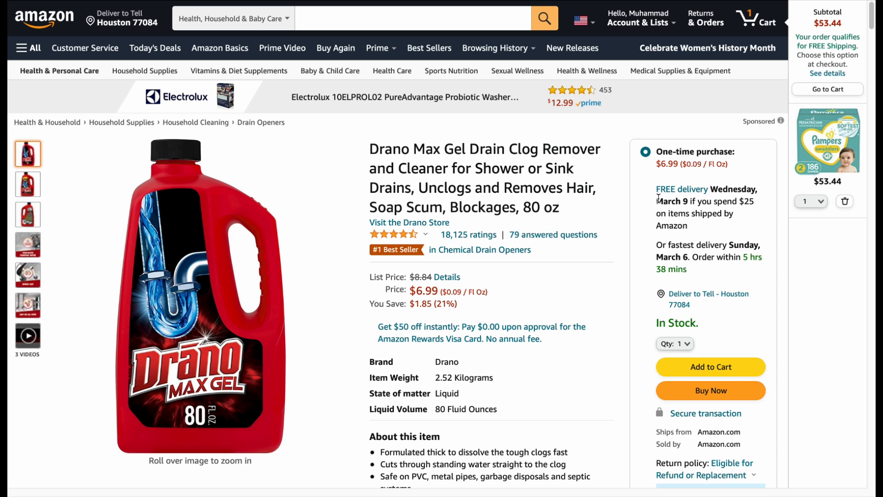
{"action": "scroll", "scroll_direction": "down", "scroll_amount": 3}
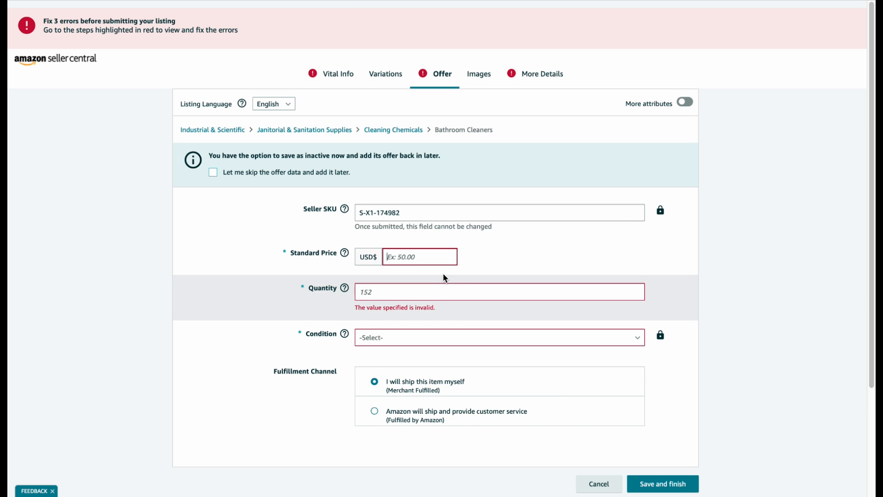
{"action": "type", "text": "10.00"}
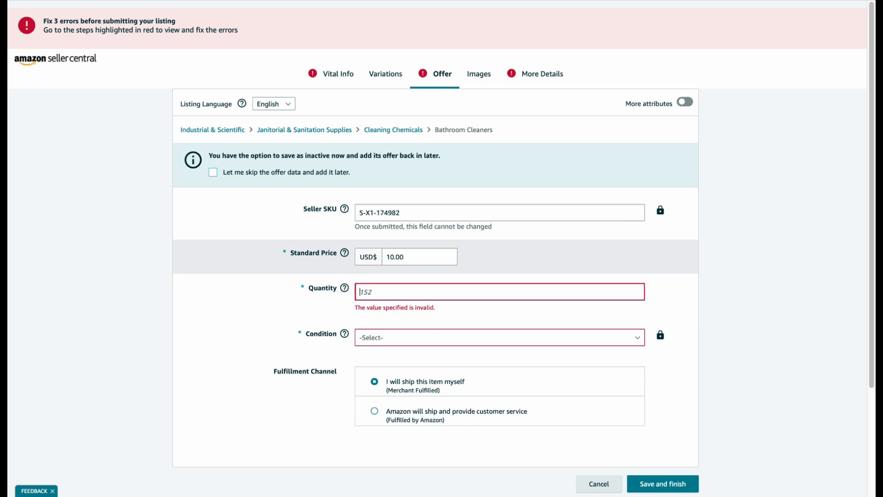
{"action": "left_click", "coordinate": [497, 326]}
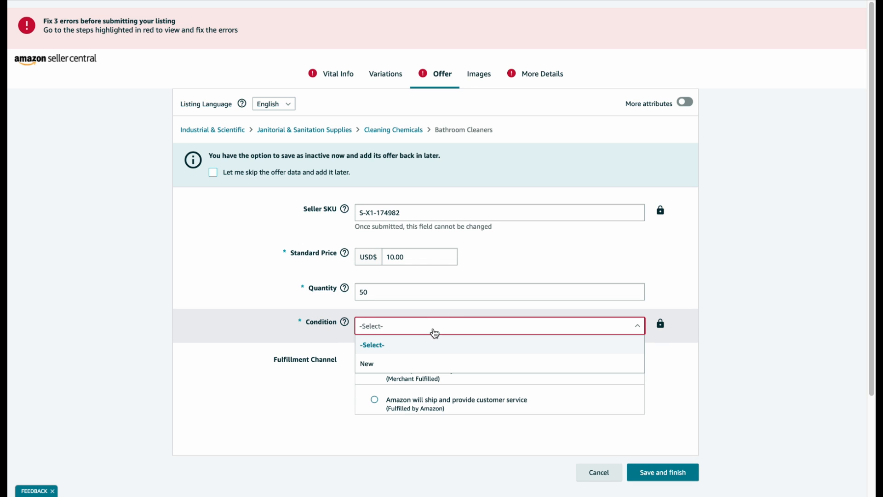
{"action": "left_click", "coordinate": [367, 363]}
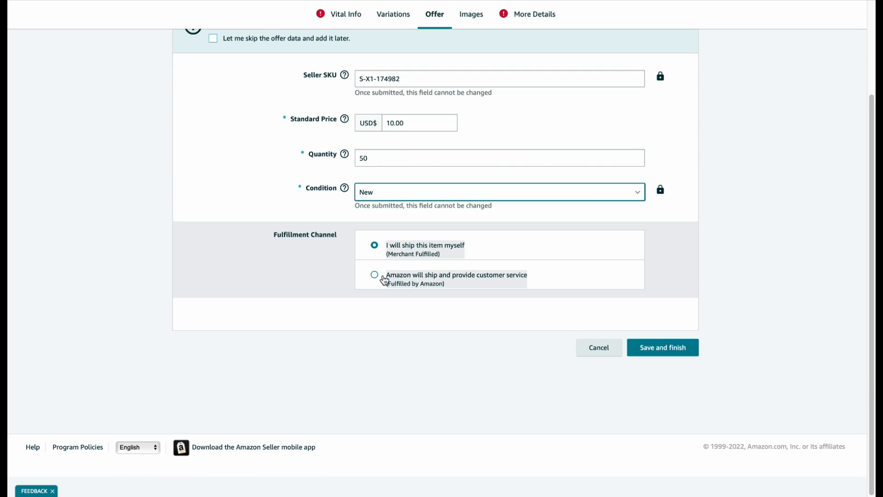
Step: Choose 'Amazon will ship and provide customer service' as the fulfilment channel
{"action": "left_click", "coordinate": [374, 275]}
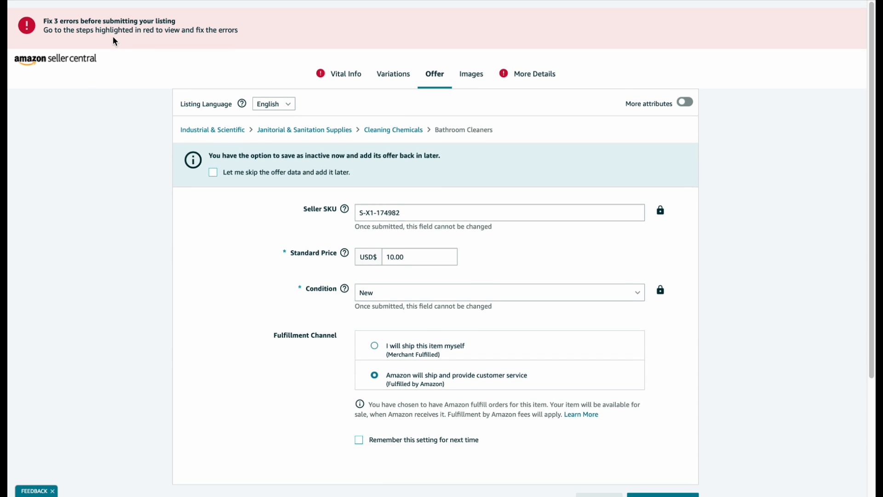
{"action": "scroll", "scroll_direction": "down", "scroll_amount": 3}
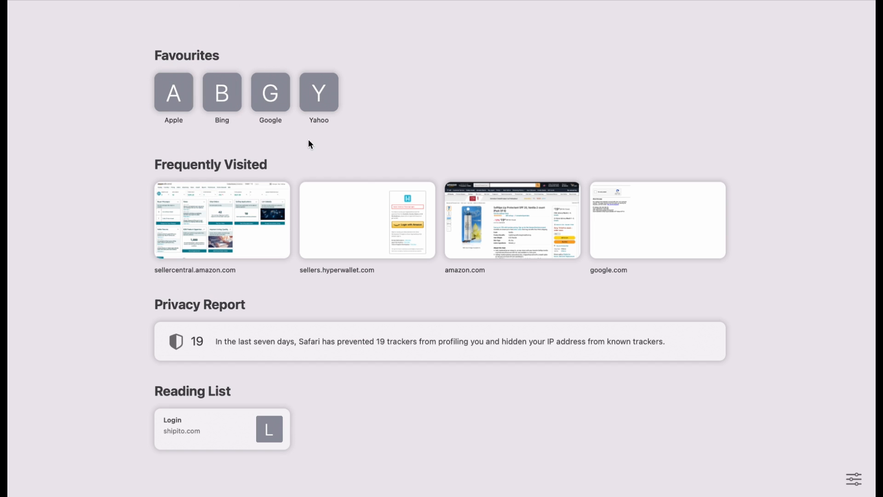
{"action": "mouse_move", "coordinate": [369, 167]}
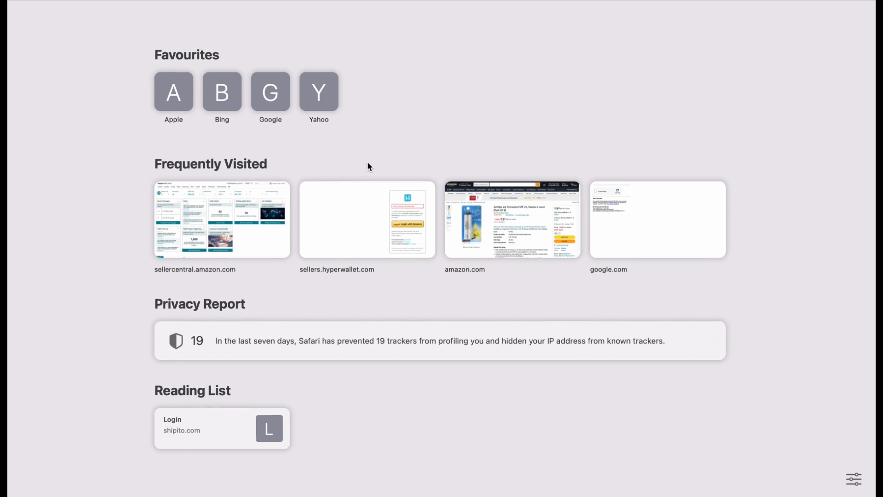
Step: From the Seller Central home, browse Catalog > Add Products results for Drano Max Gel
{"action": "left_click", "coordinate": [221, 219]}
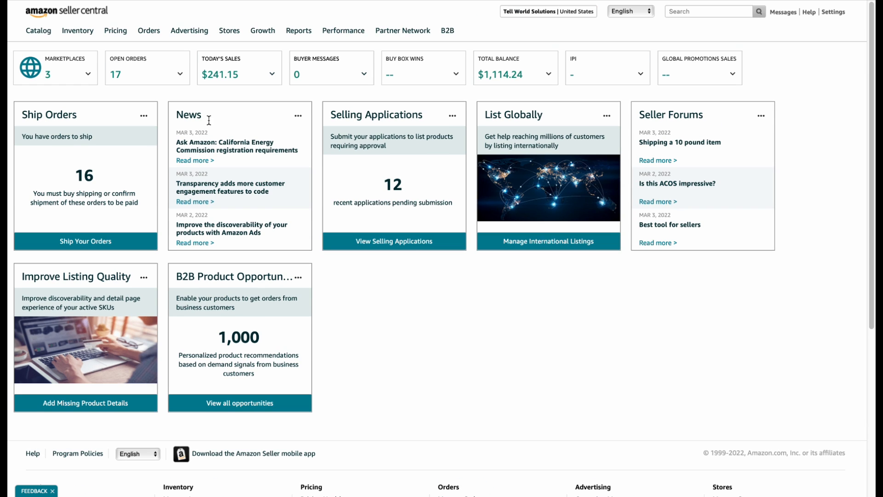
{"action": "scroll", "scroll_direction": "down", "scroll_amount": 3}
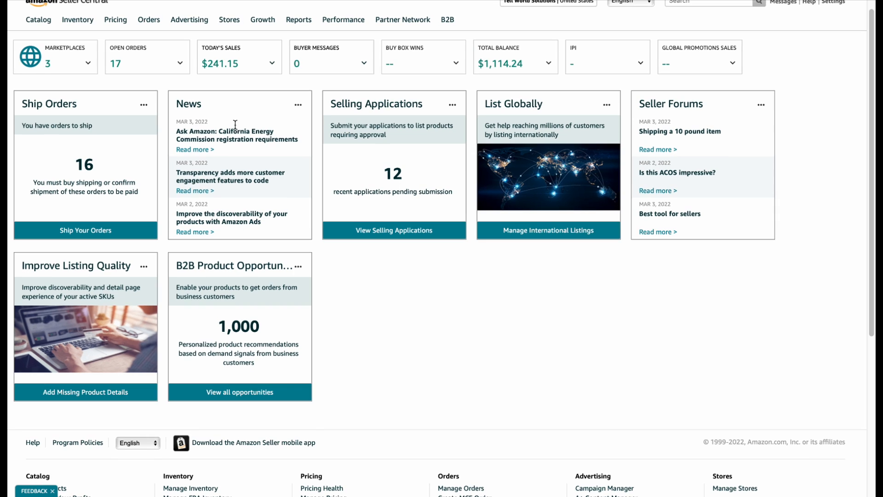
{"action": "left_click", "coordinate": [78, 19]}
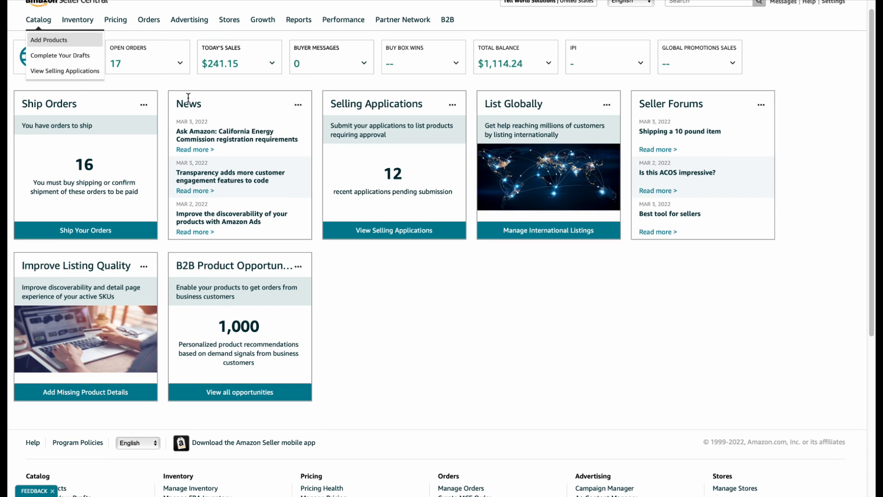
{"action": "left_click", "coordinate": [50, 40]}
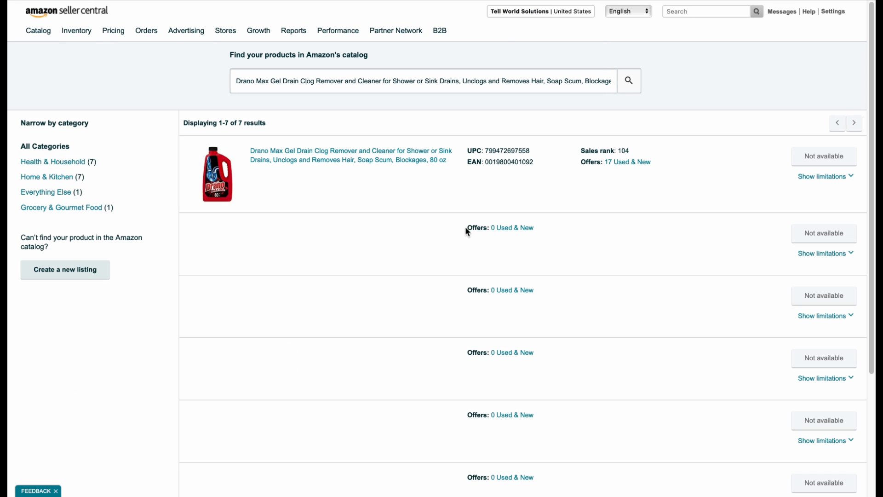
{"action": "scroll", "scroll_direction": "down", "scroll_amount": 3}
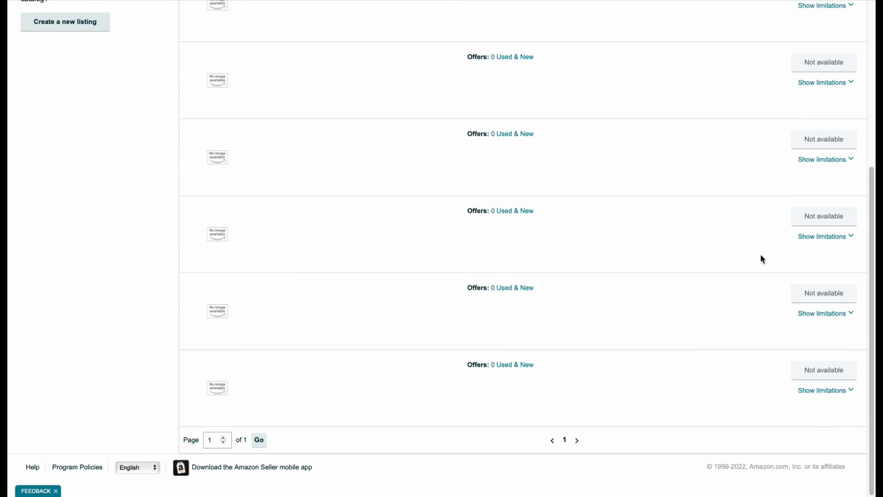
{"action": "scroll", "scroll_direction": "up", "scroll_amount": 3}
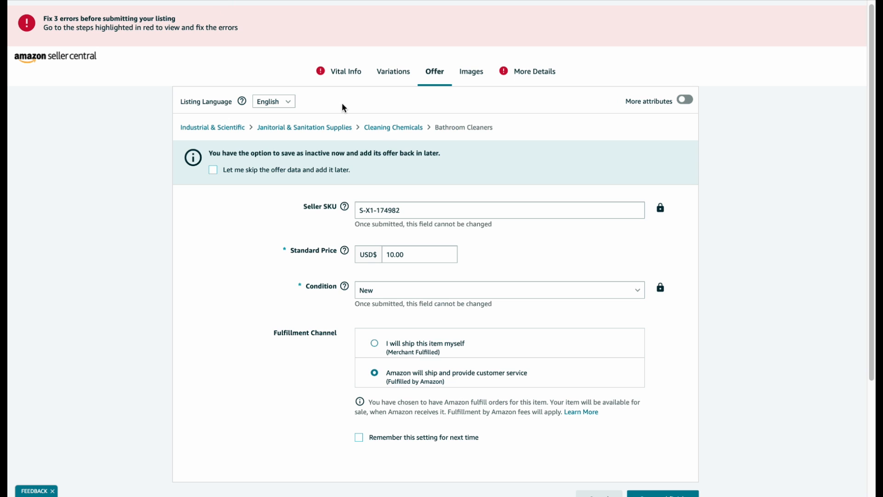
Step: Attempt Save and finish, review the Images and More Details tabs, then view the Drano product page
{"action": "scroll", "scroll_direction": "down", "scroll_amount": 3}
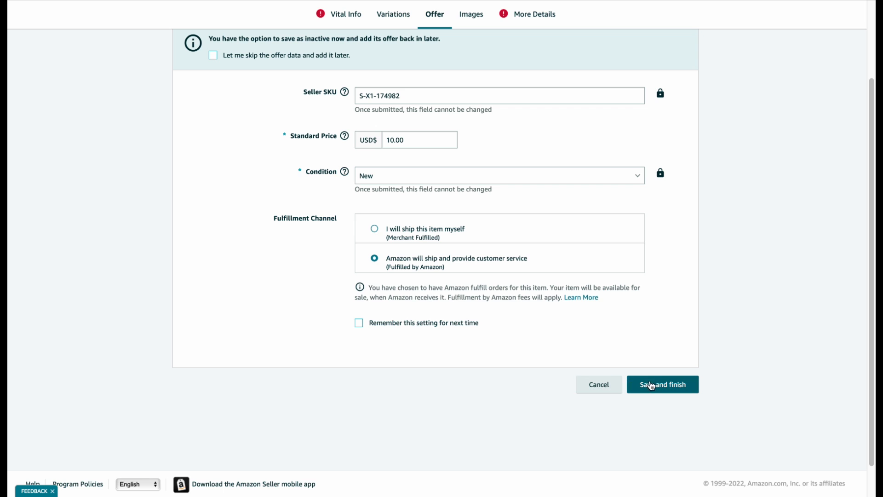
{"action": "left_click", "coordinate": [662, 384]}
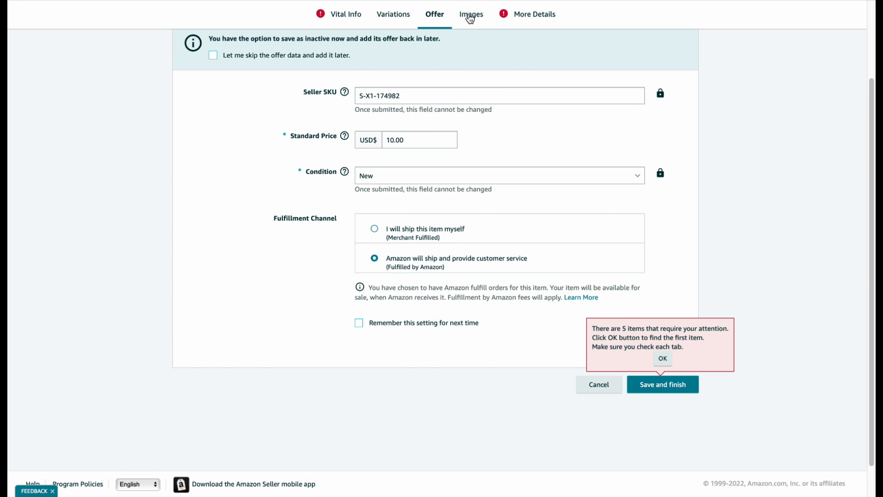
{"action": "left_click", "coordinate": [470, 14]}
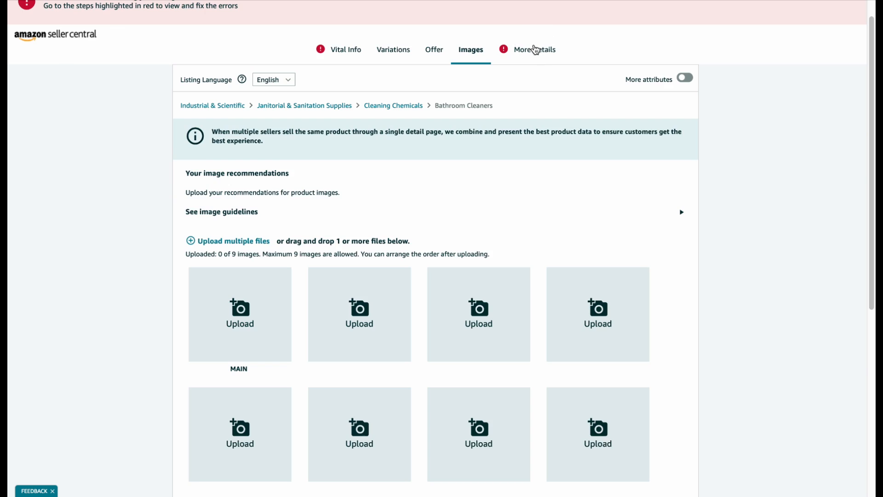
{"action": "left_click", "coordinate": [534, 50]}
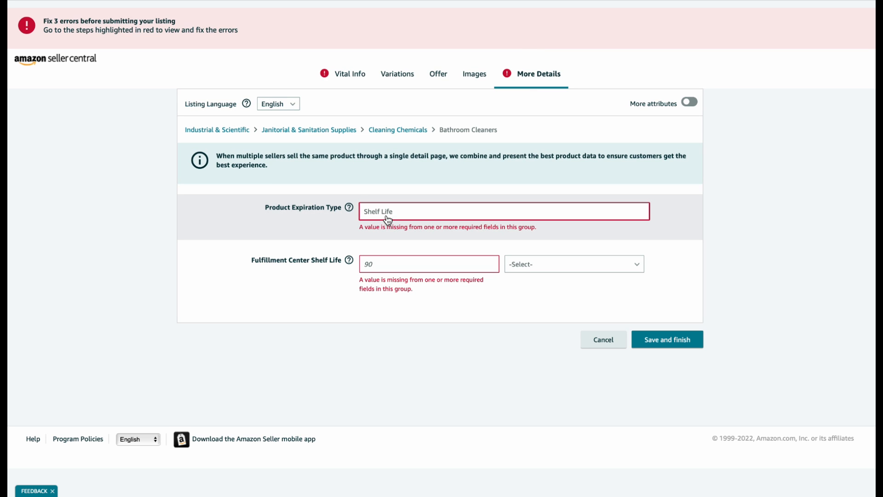
{"action": "left_click", "coordinate": [503, 212]}
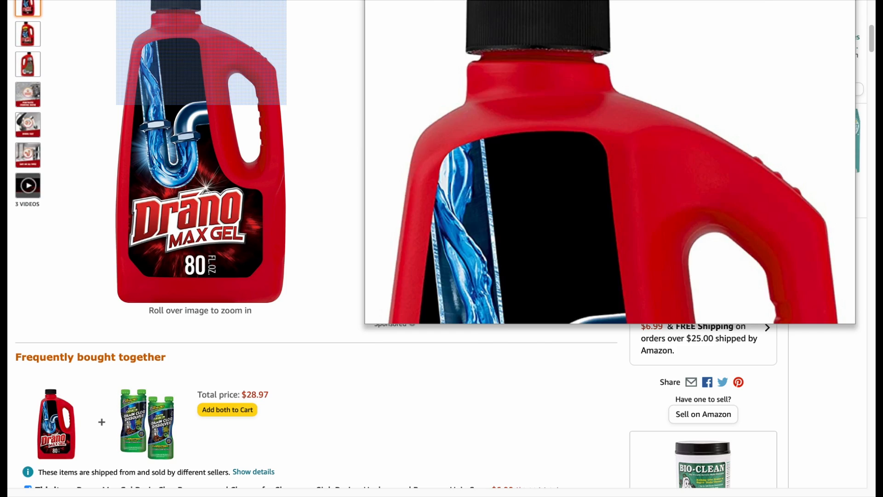
{"action": "scroll", "scroll_direction": "down", "scroll_amount": 3}
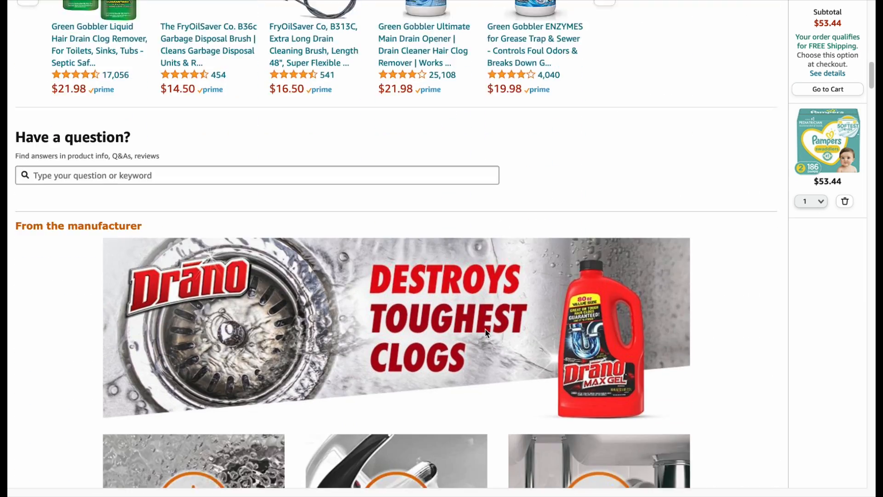
{"action": "scroll", "scroll_direction": "down", "scroll_amount": 3}
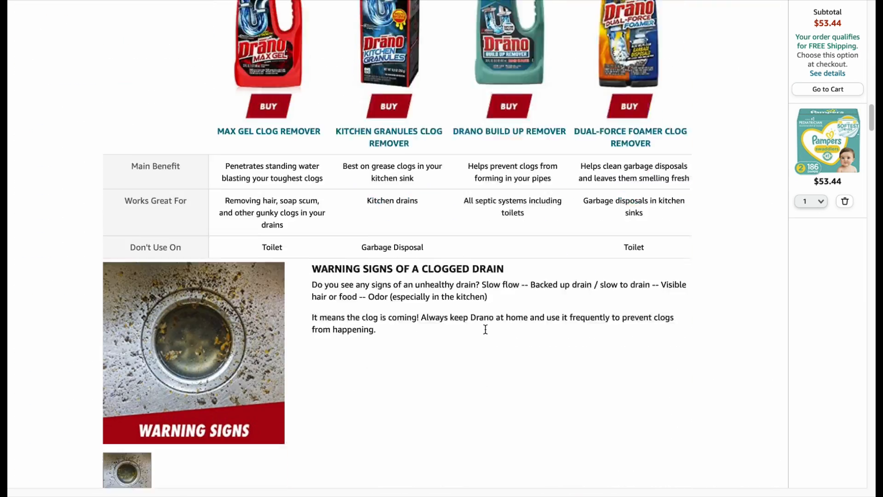
{"action": "scroll", "scroll_direction": "down", "scroll_amount": 3}
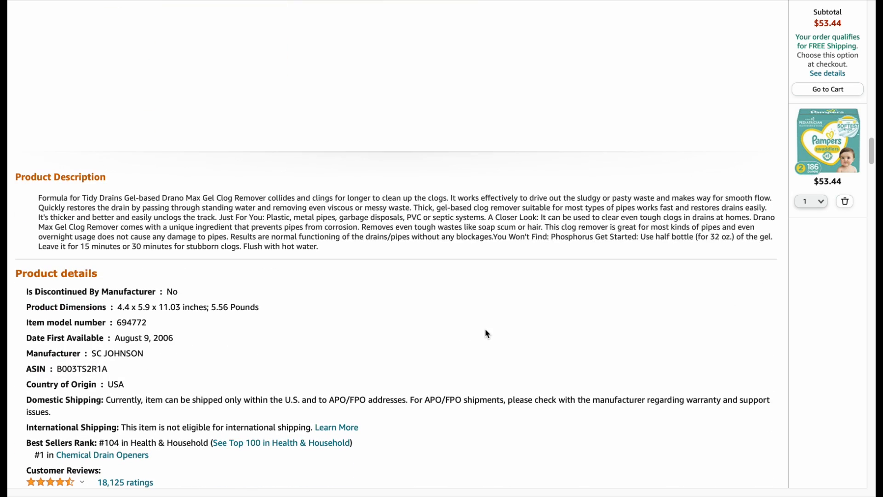
{"action": "scroll", "scroll_direction": "down", "scroll_amount": 3}
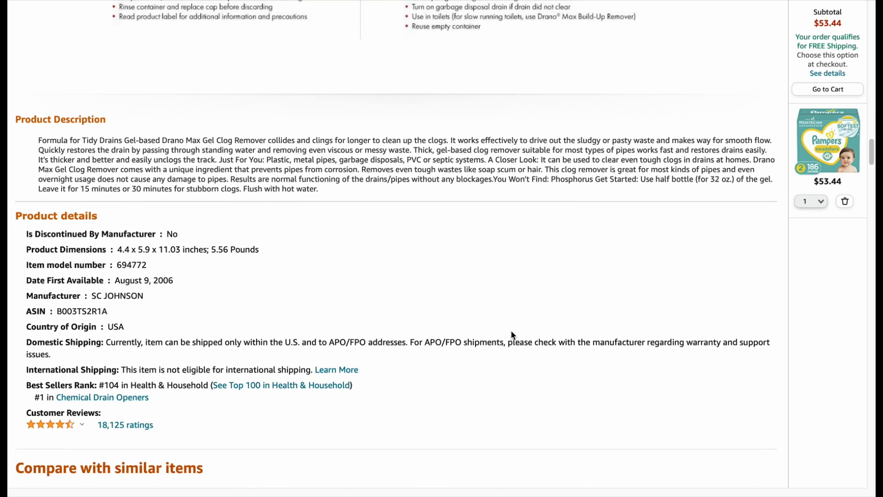
{"action": "scroll", "scroll_direction": "down", "scroll_amount": 3}
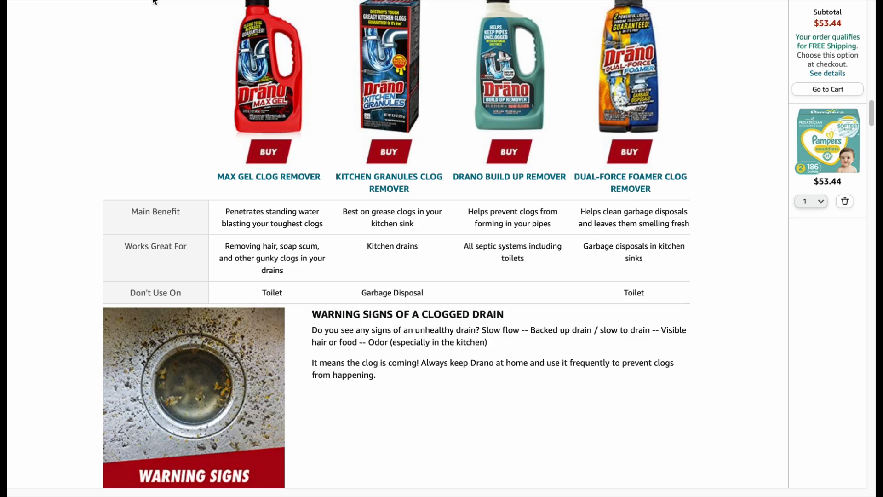